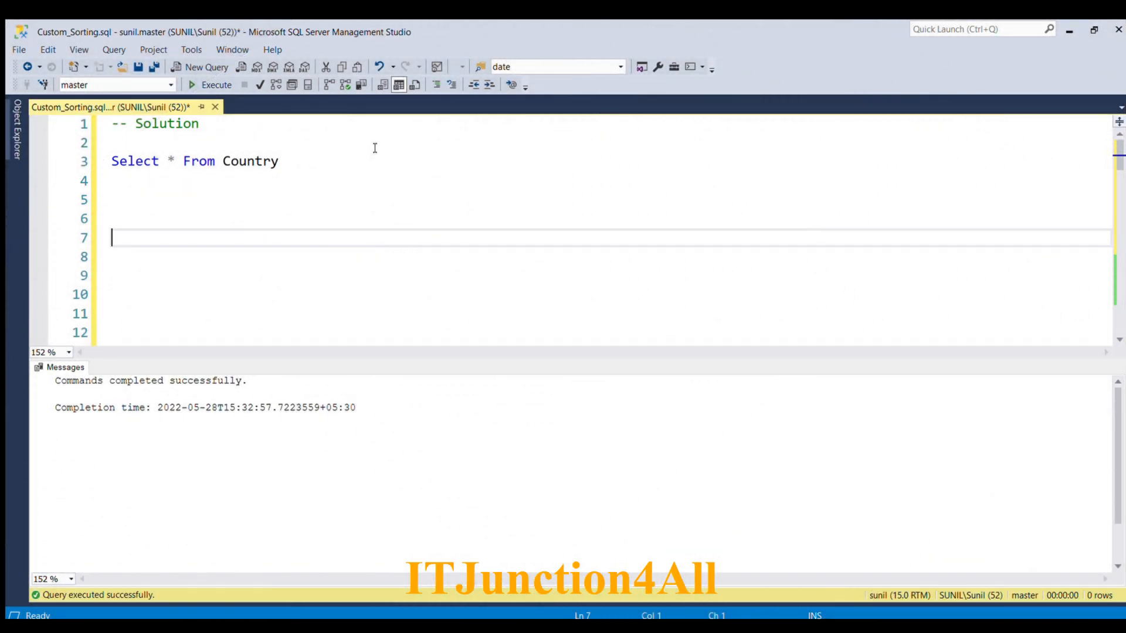
pyautogui.moveTo(340, 178)
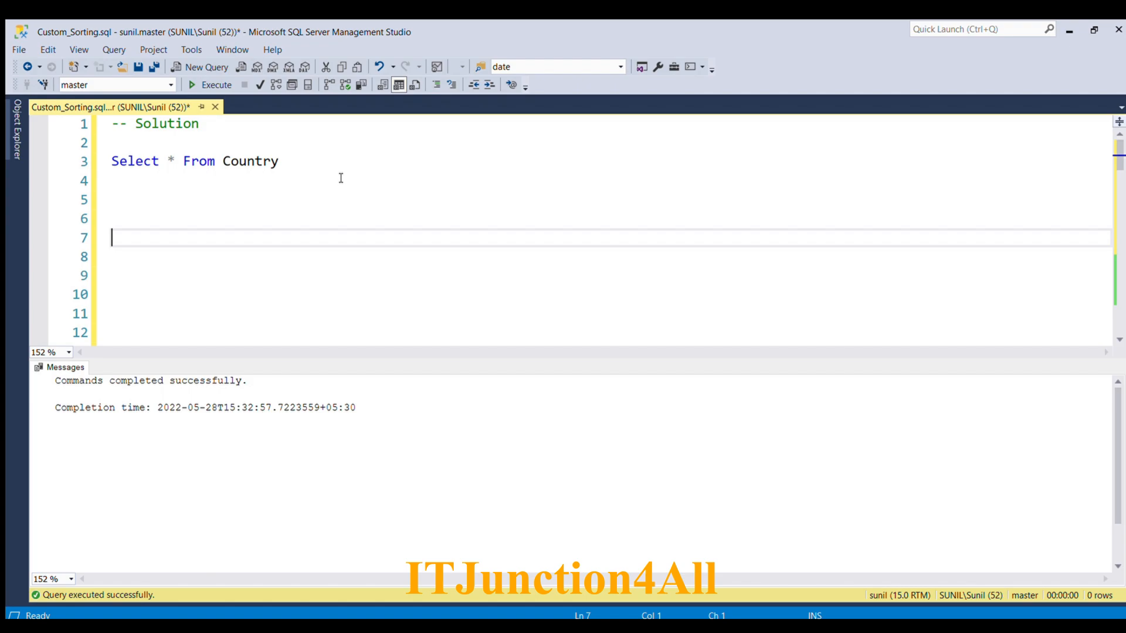
# Step: Run SELECT * FROM Country and note India among the seven rows in ID order
pyautogui.click(284, 161)
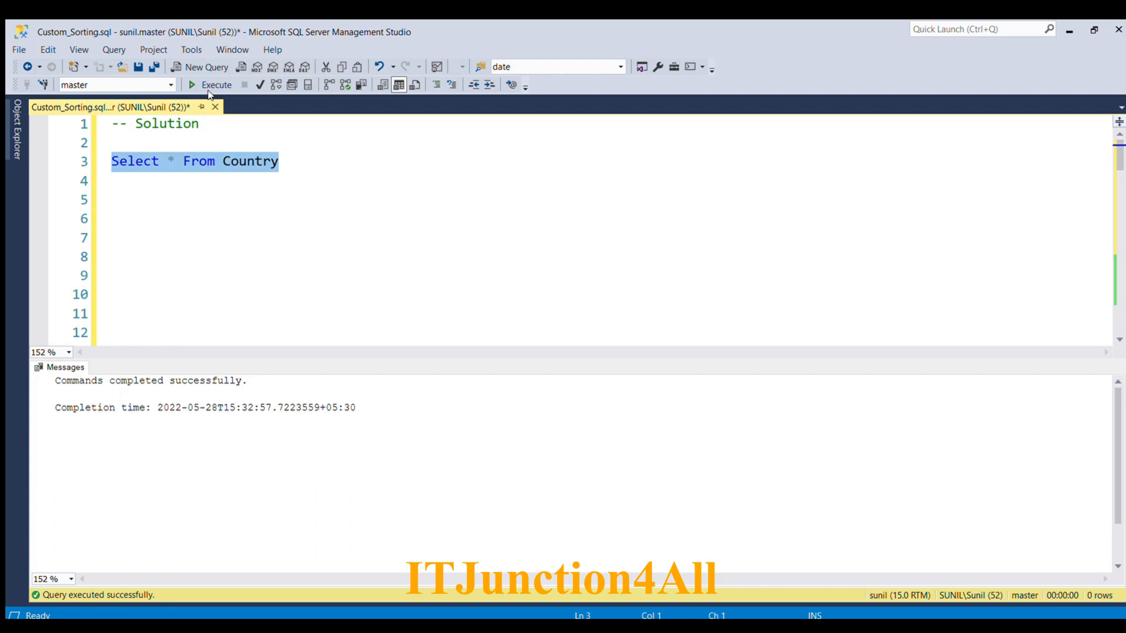
pyautogui.click(192, 85)
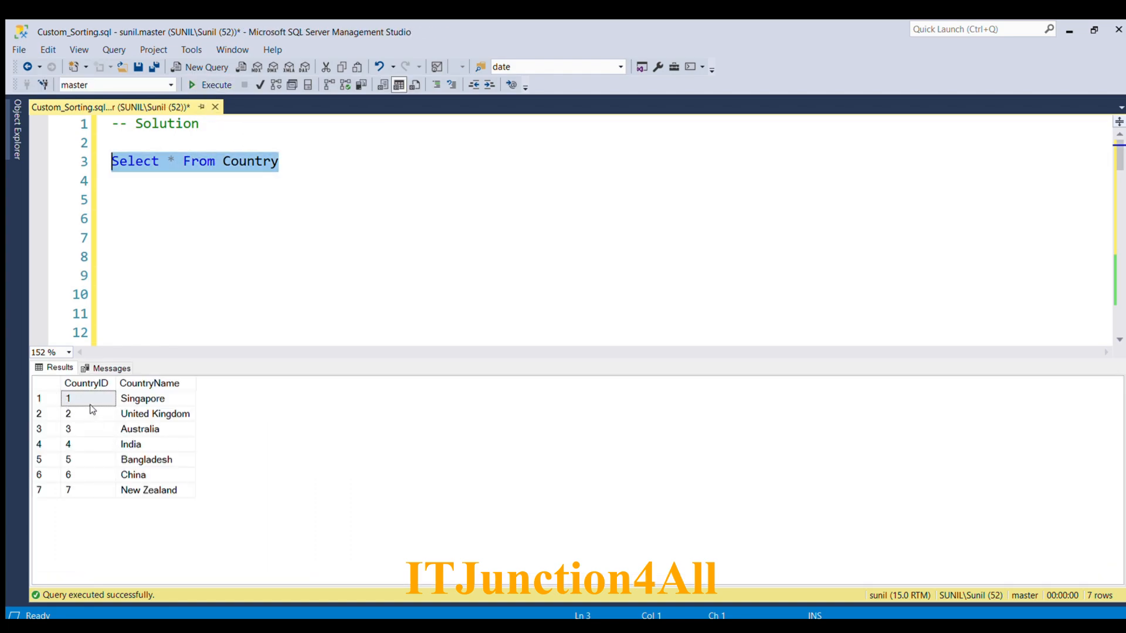
pyautogui.moveTo(85, 386)
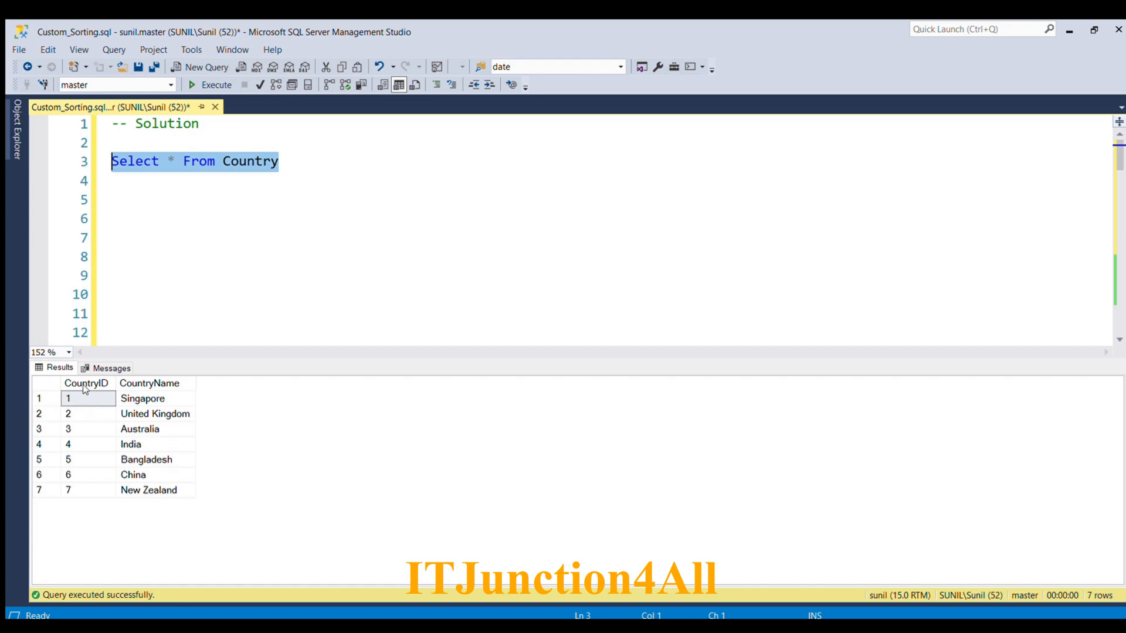
pyautogui.moveTo(170, 389)
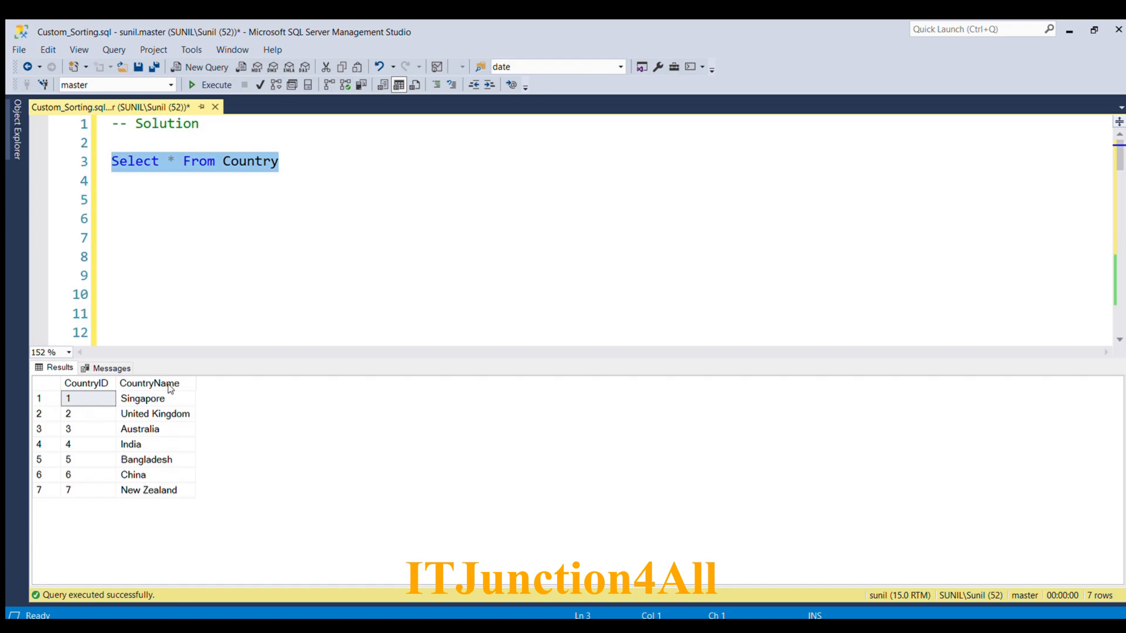
pyautogui.moveTo(159, 429)
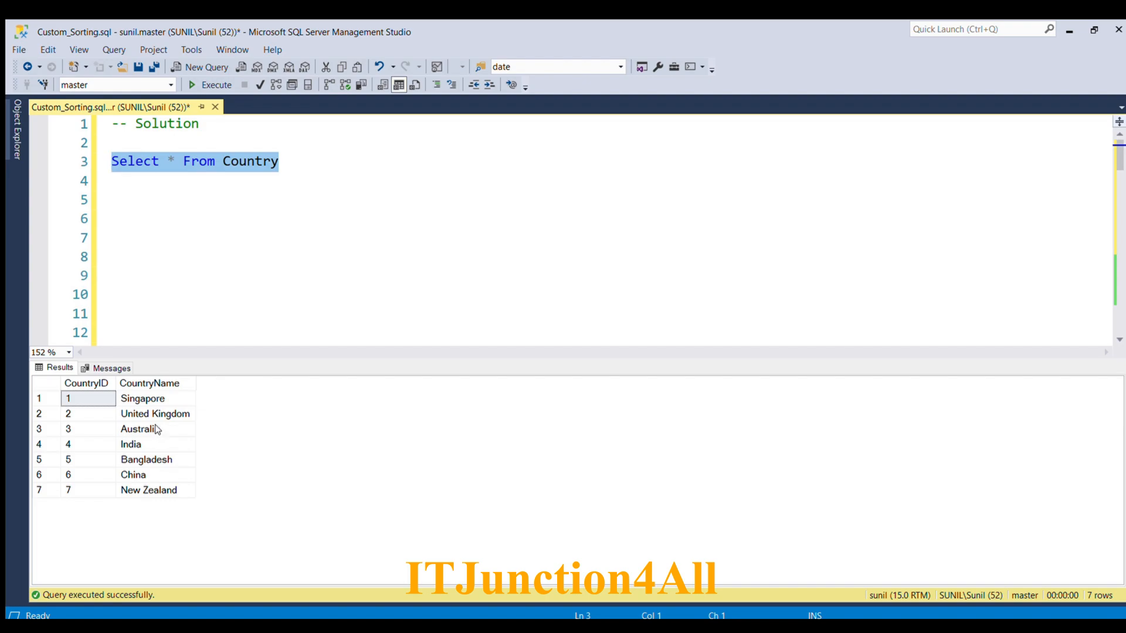
pyautogui.moveTo(152, 446)
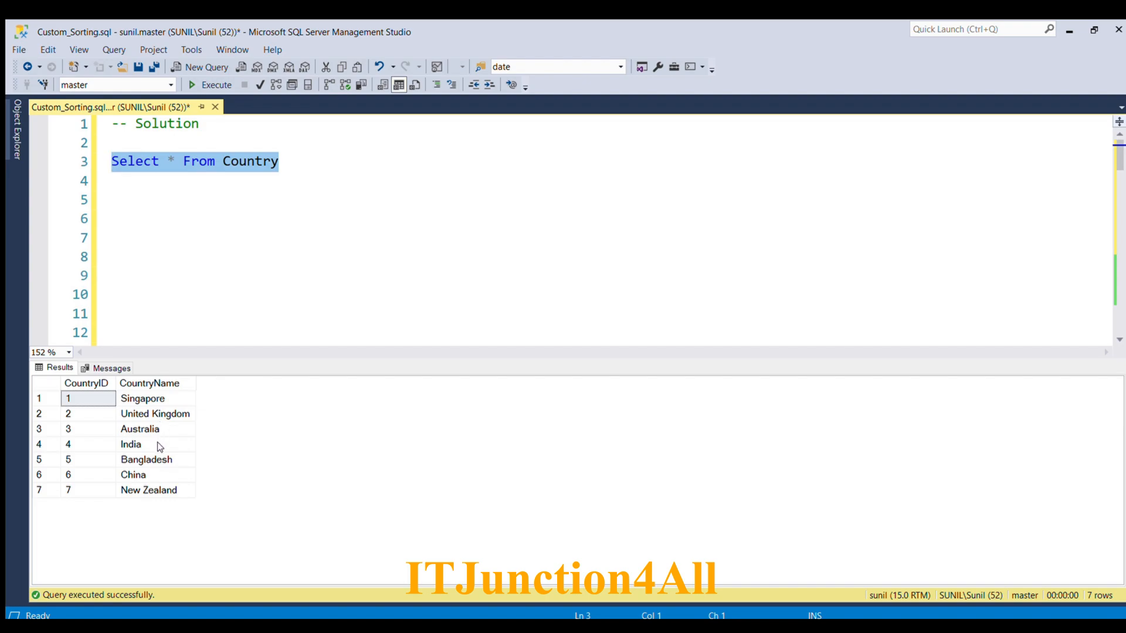
pyautogui.moveTo(152, 445)
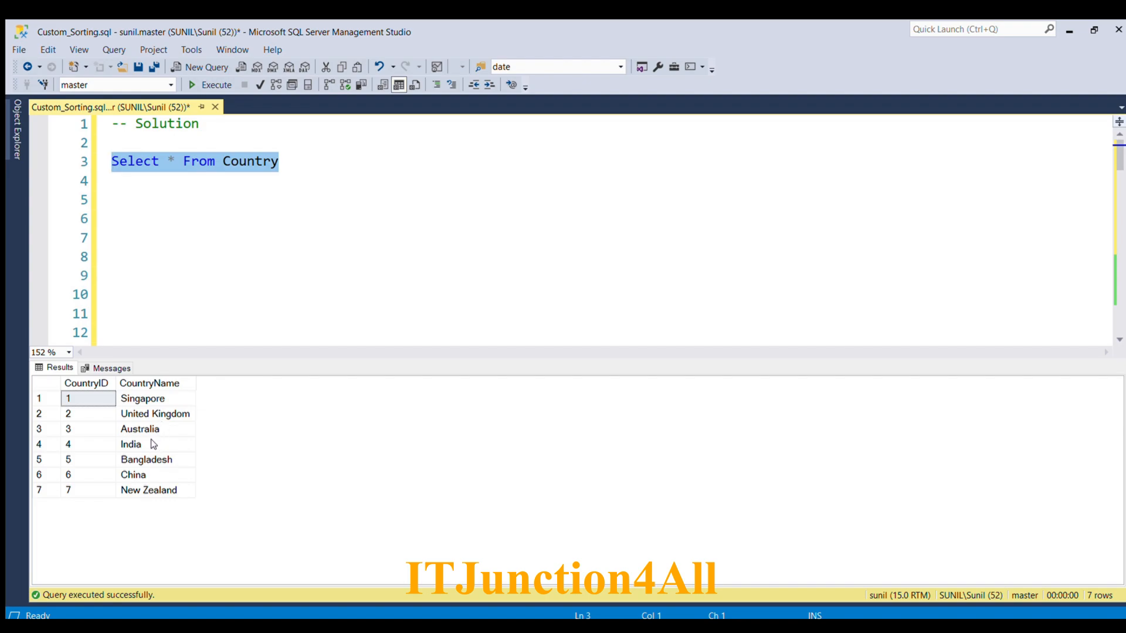
pyautogui.click(141, 443)
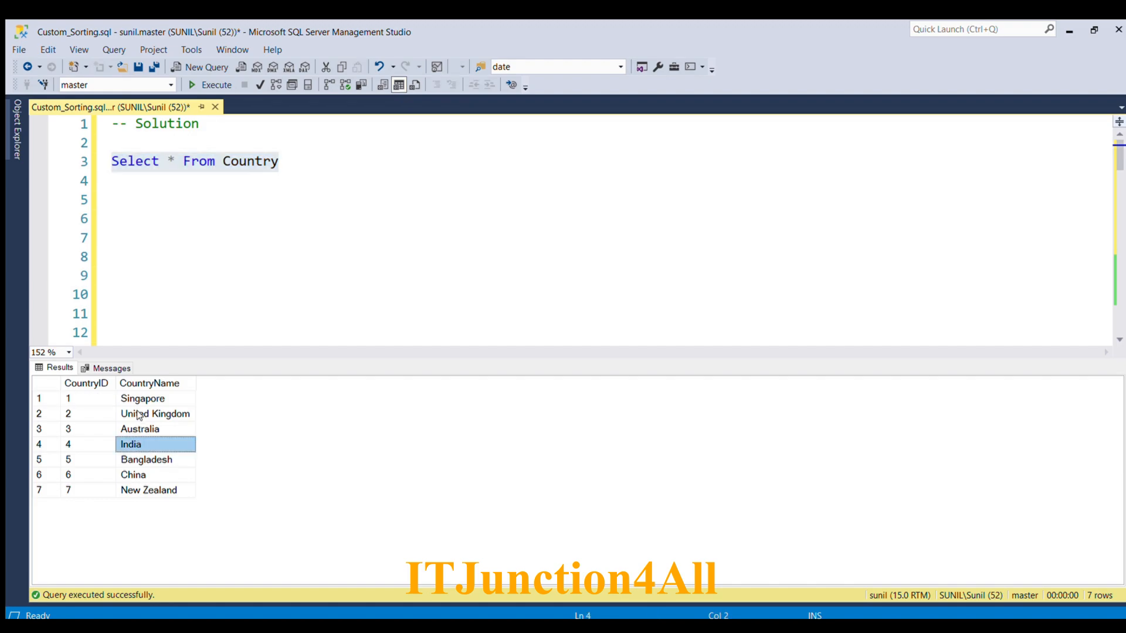
pyautogui.moveTo(155, 388)
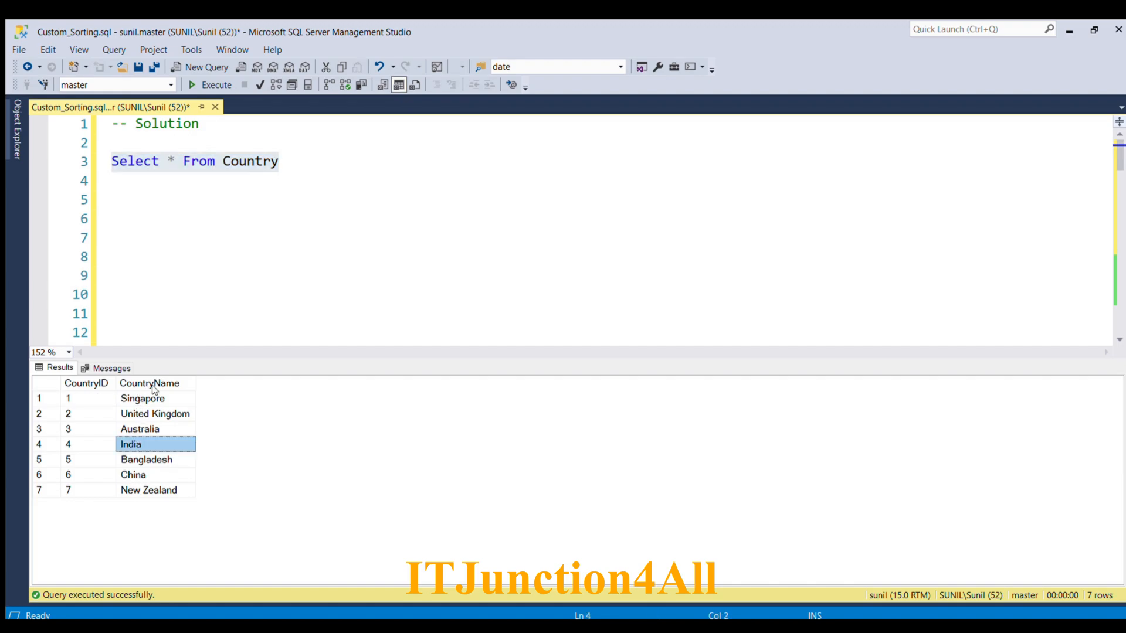
pyautogui.moveTo(139, 403)
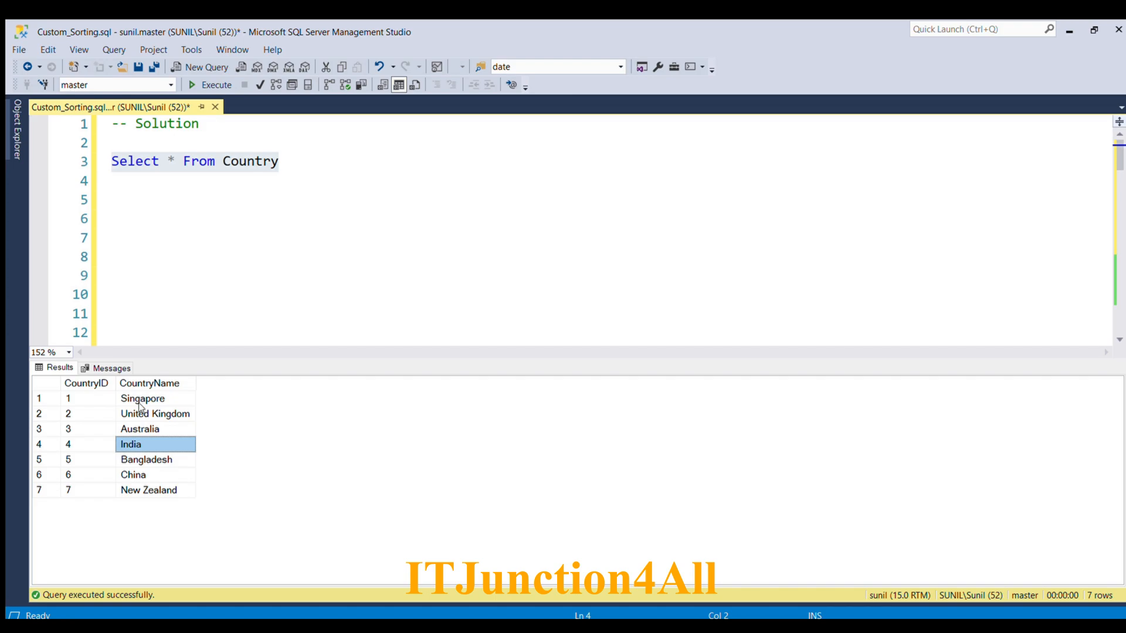
pyautogui.moveTo(140, 421)
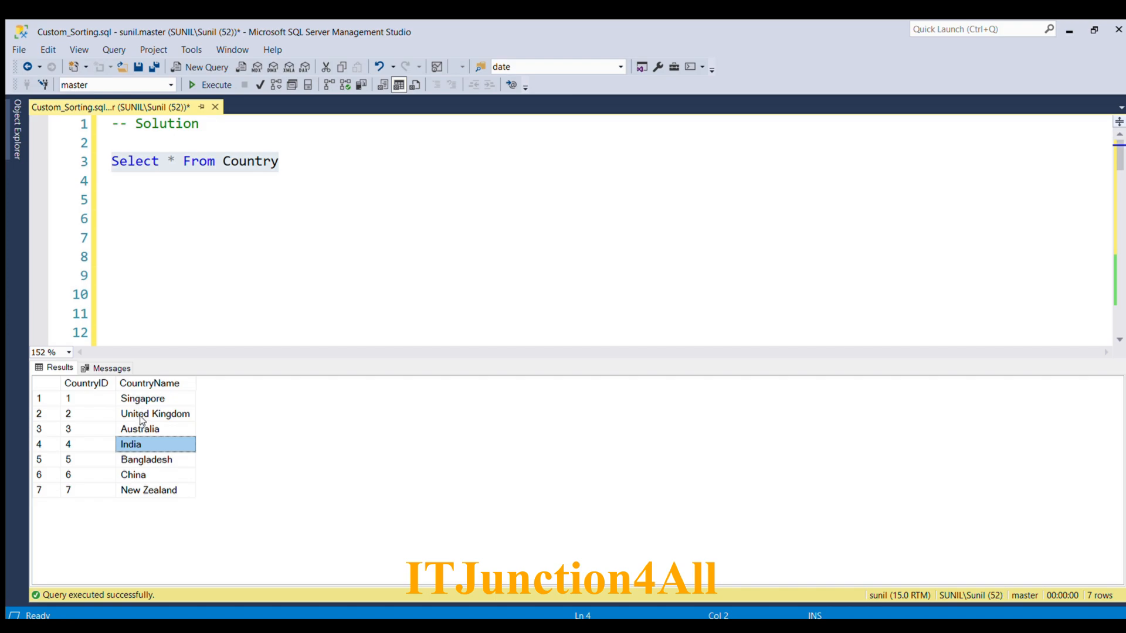
pyautogui.moveTo(152, 411)
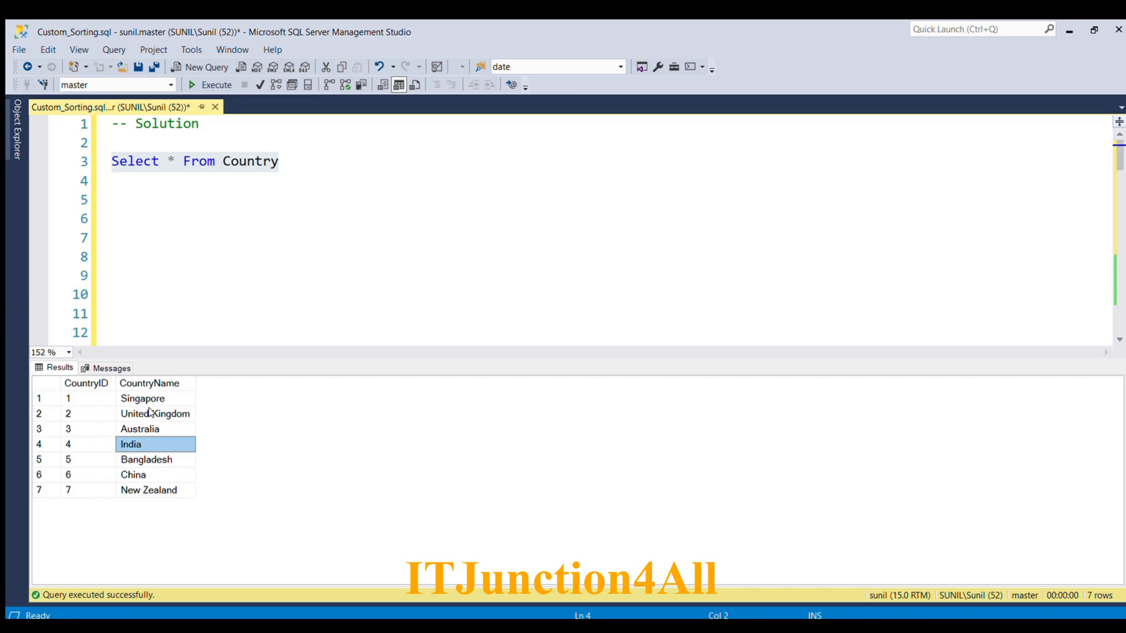
# Step: Add ORDER BY CountryName to the query and run it to list countries alphabetically
pyautogui.click(115, 237)
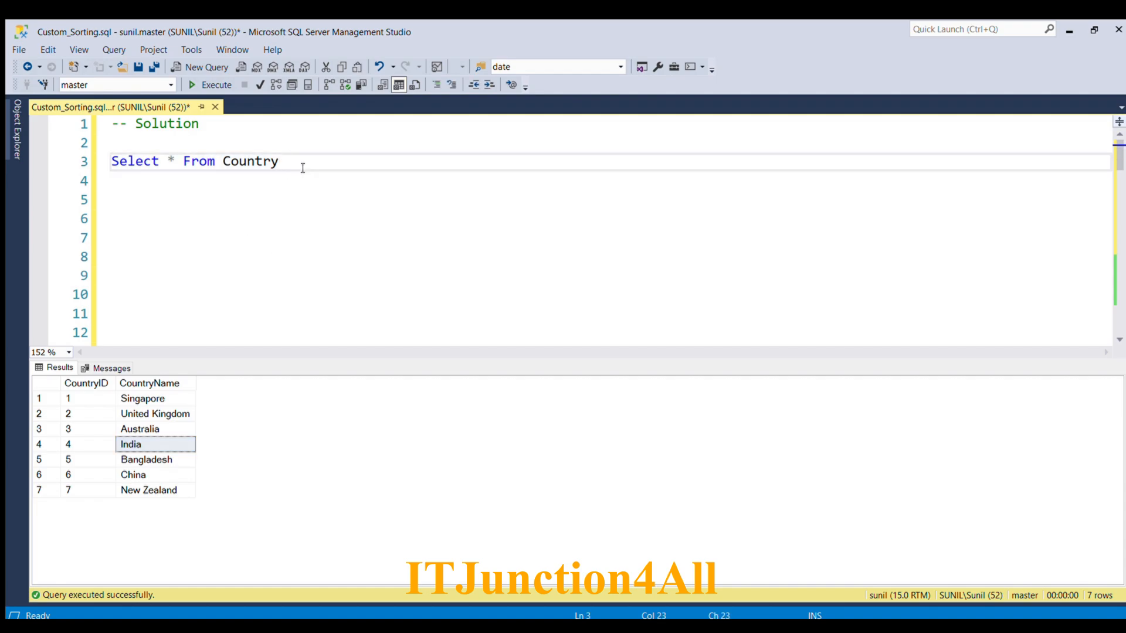
pyautogui.write('ord')
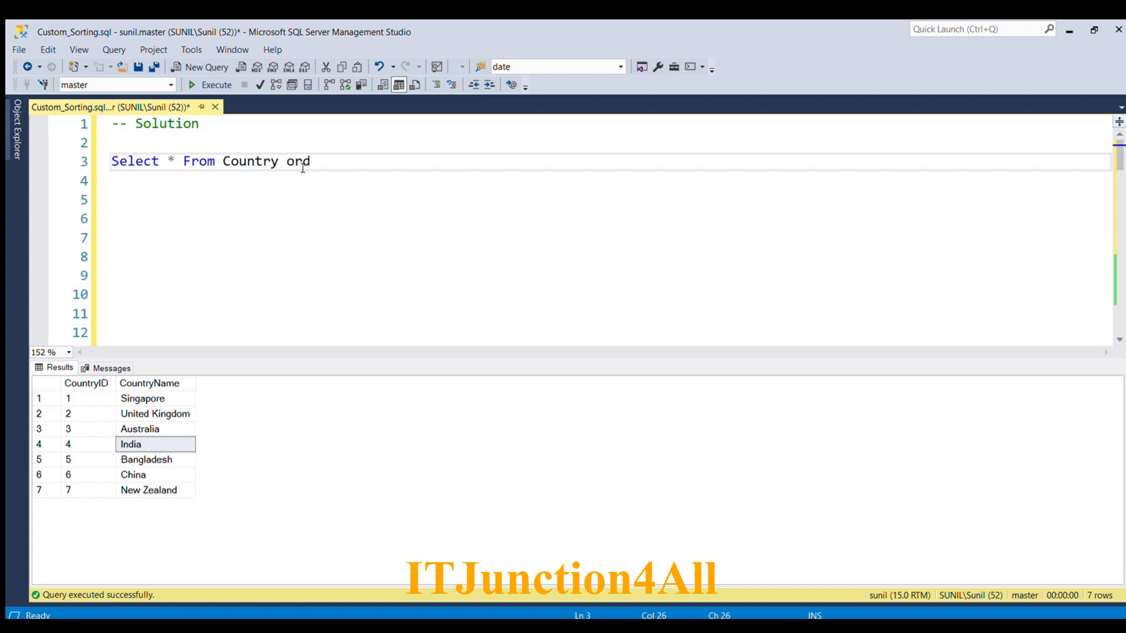
pyautogui.write('er by')
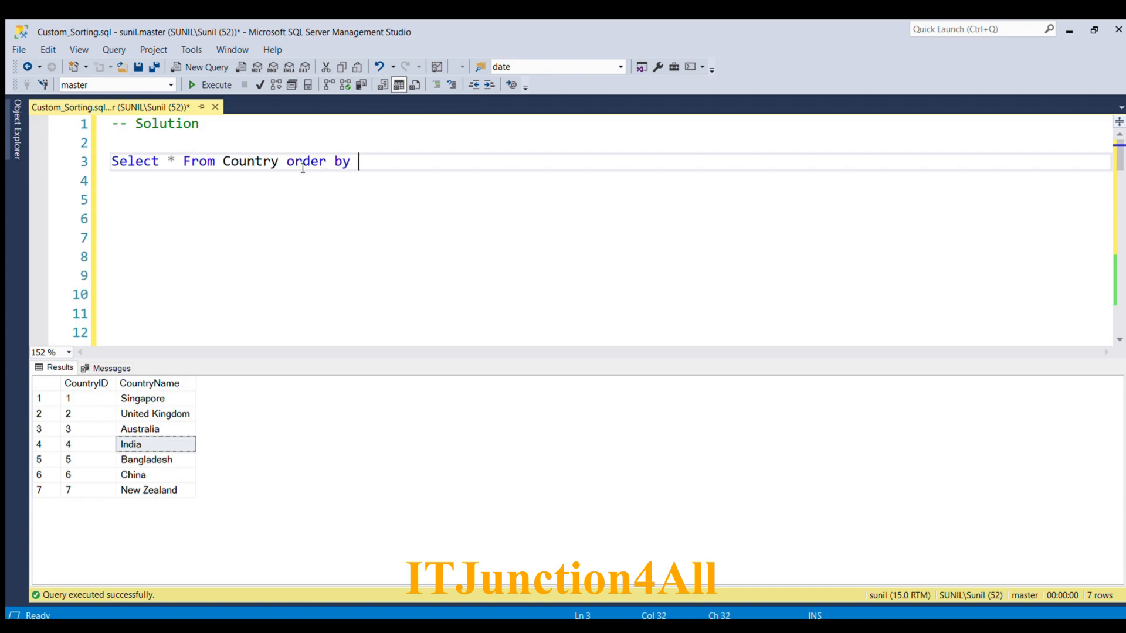
pyautogui.write('Country')
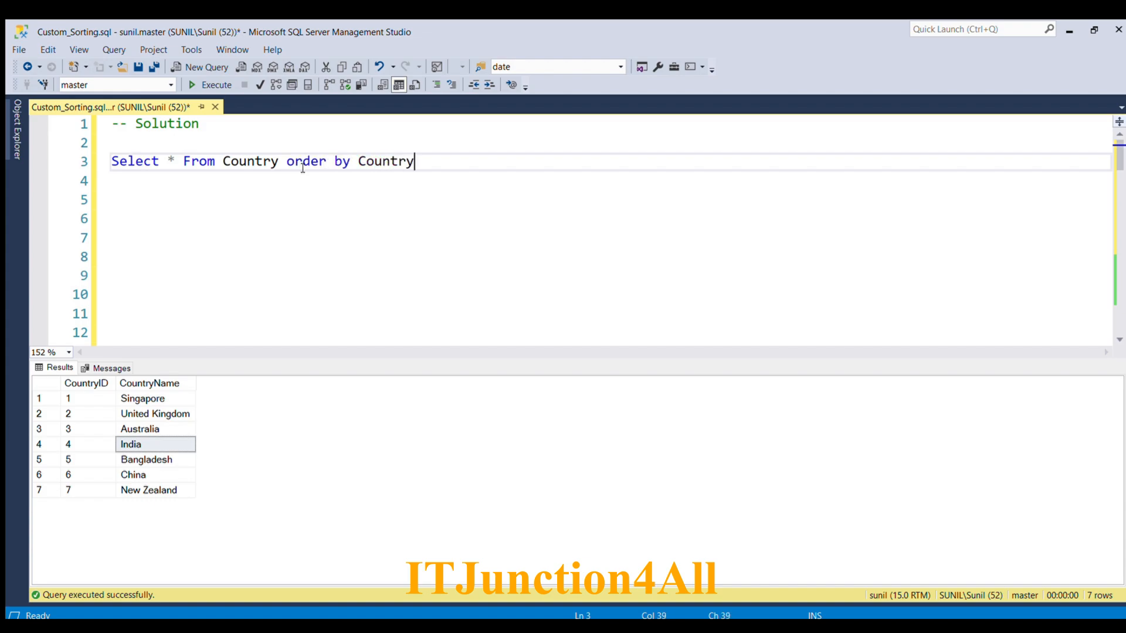
pyautogui.write('Name')
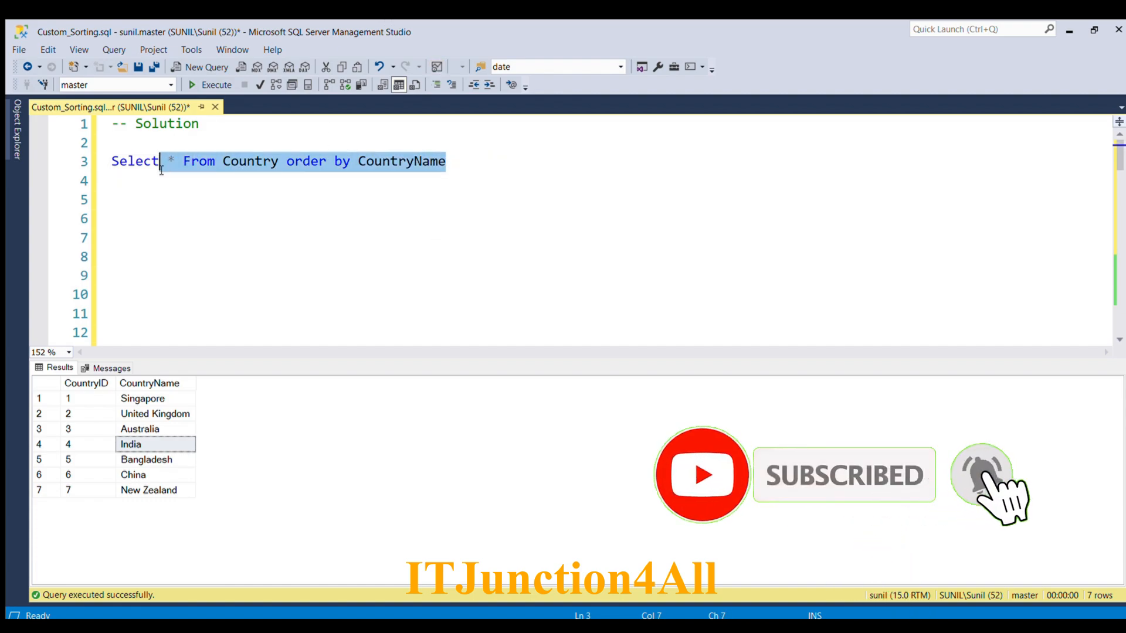
pyautogui.click(206, 84)
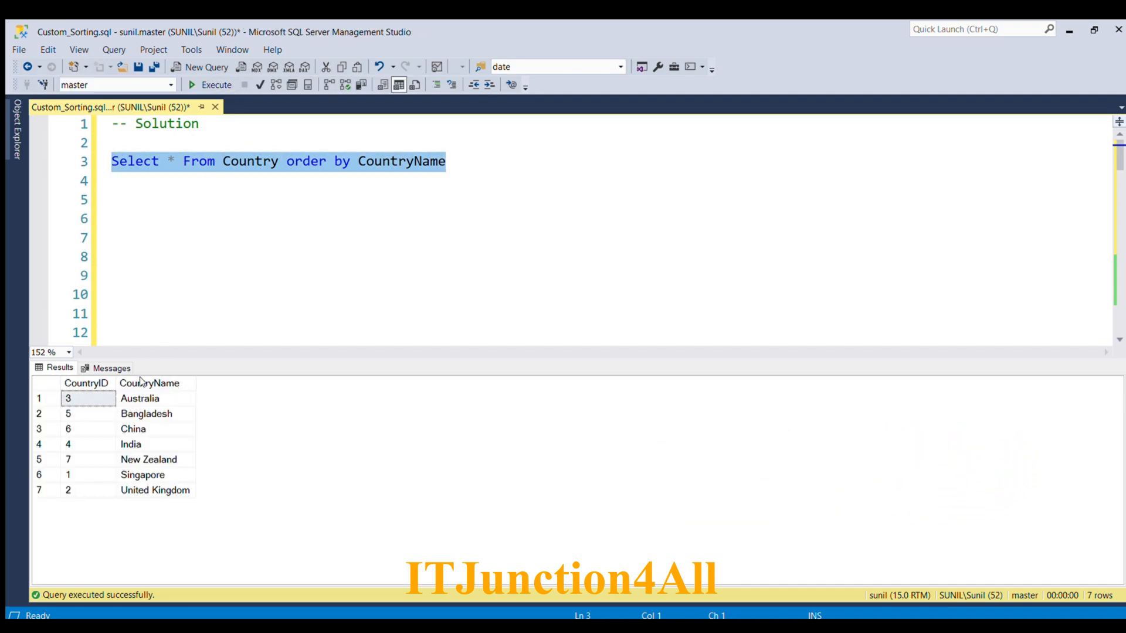
pyautogui.moveTo(126, 394)
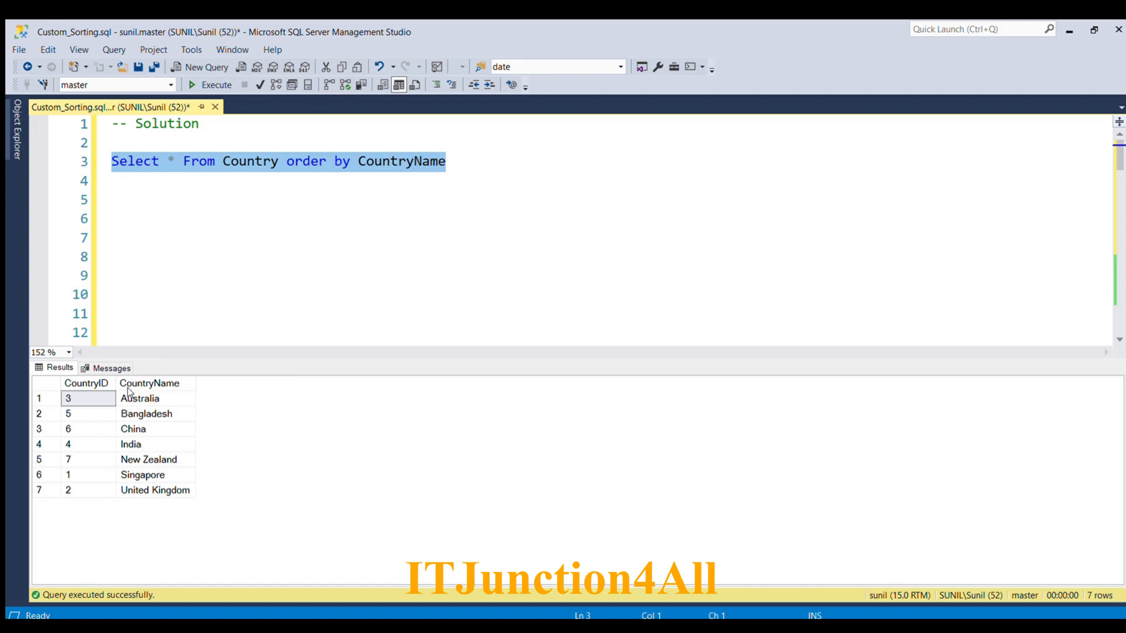
pyautogui.moveTo(126, 399)
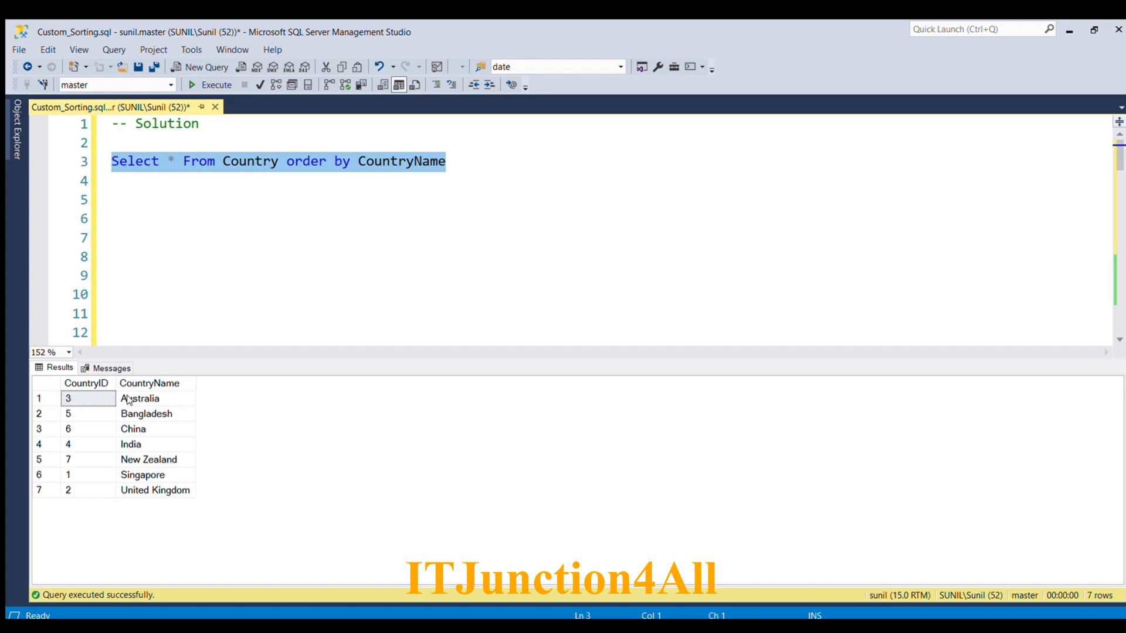
pyautogui.moveTo(118, 401)
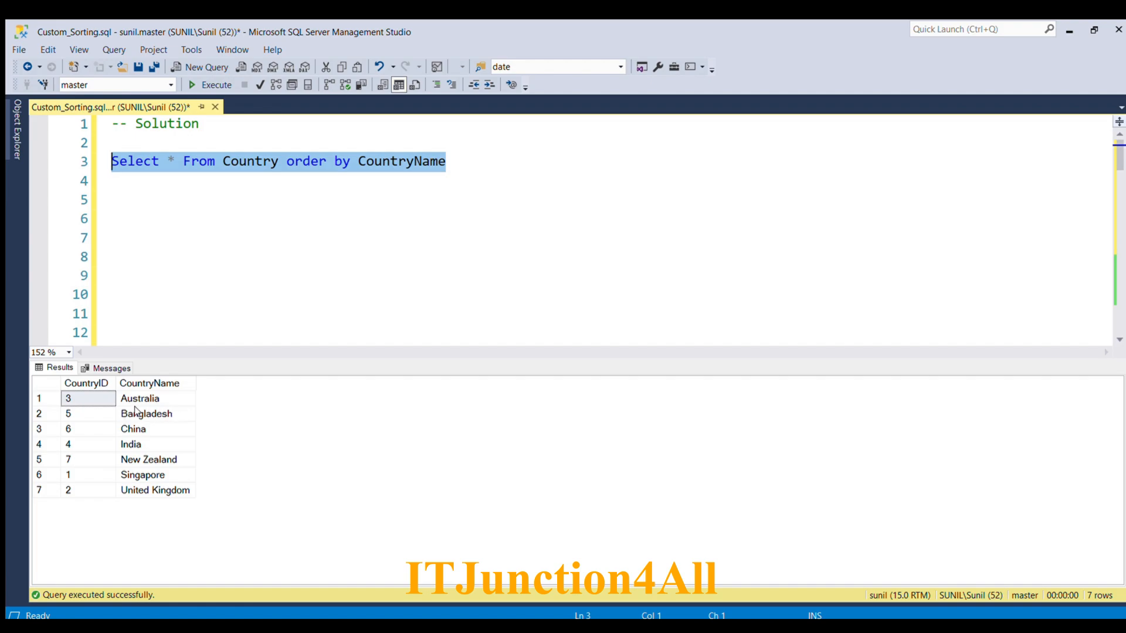
pyautogui.moveTo(143, 463)
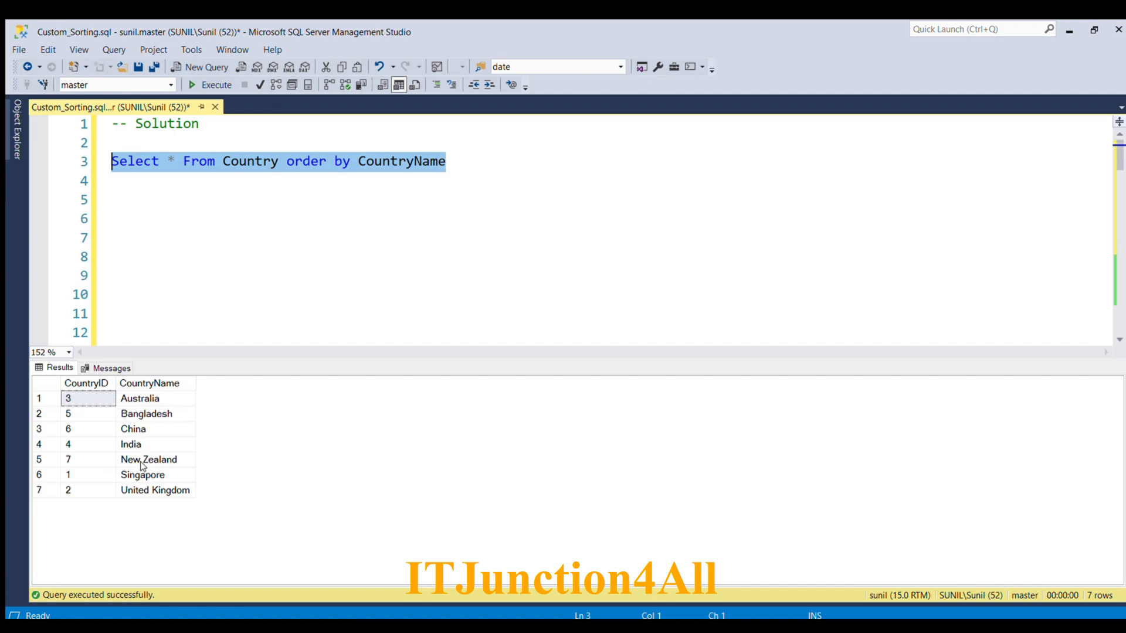
# Step: Remove CountryName from the ORDER BY clause after noting India's alphabetical position
pyautogui.click(132, 444)
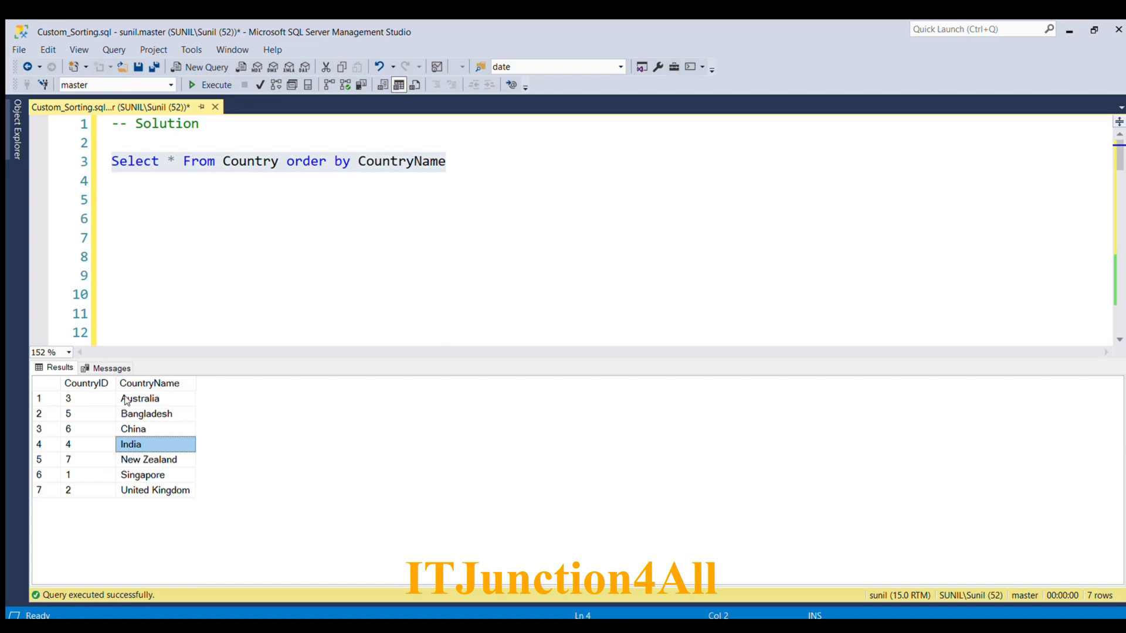
pyautogui.click(138, 399)
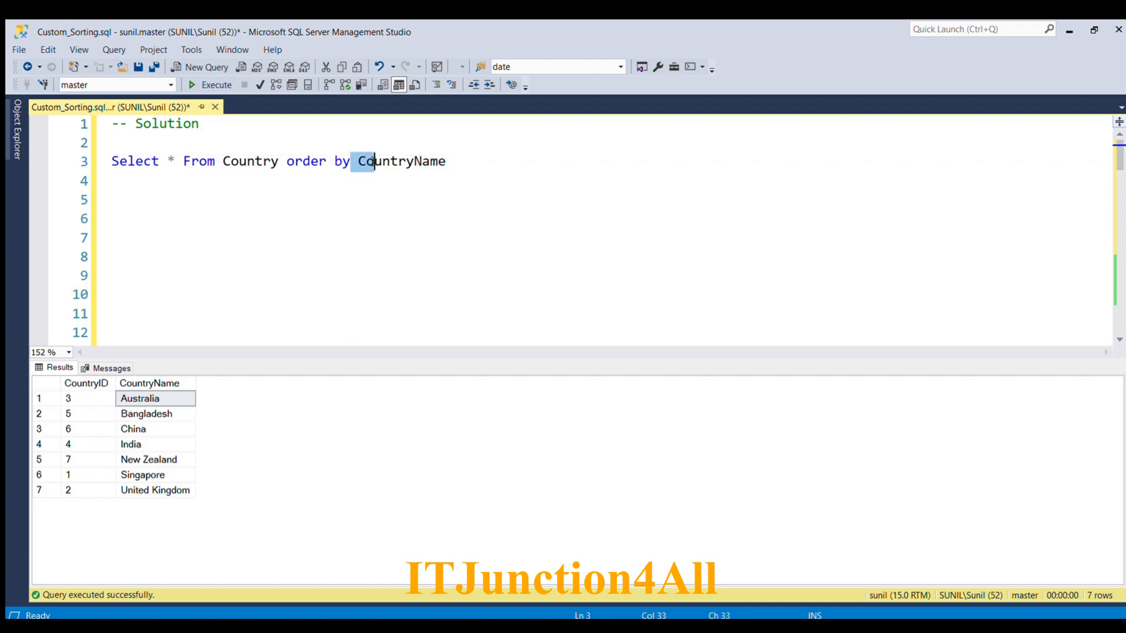
pyautogui.press('Delete')
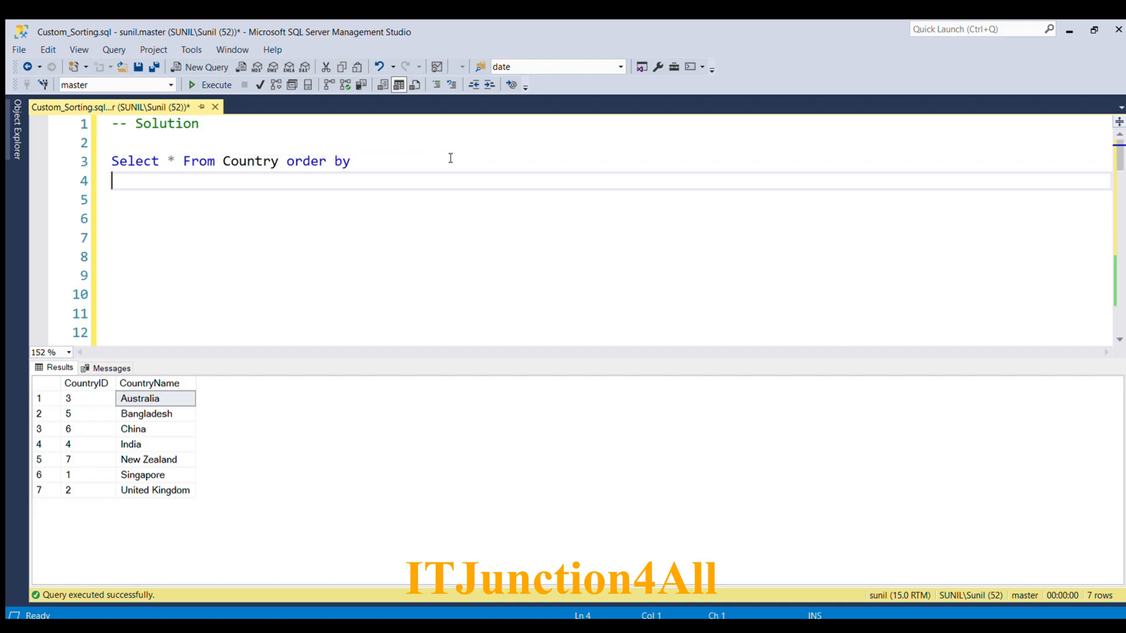
# Step: Write CASE WHEN CountryName='India' THEN 0 ELSE 1 END as the ordering expression
pyautogui.write('Case when')
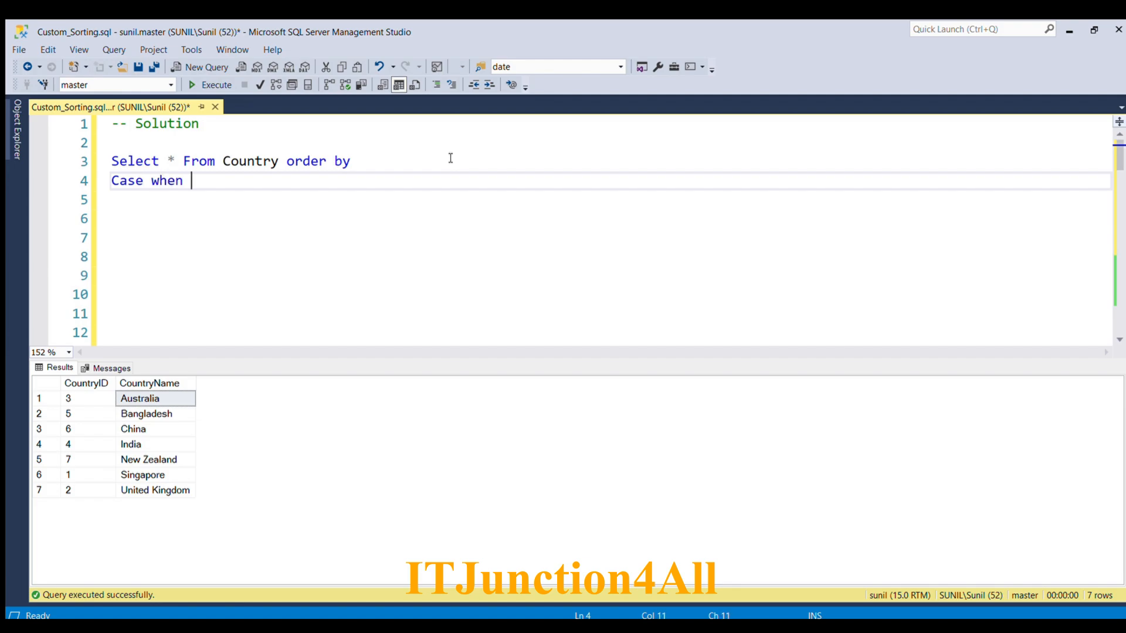
pyautogui.write('Co')
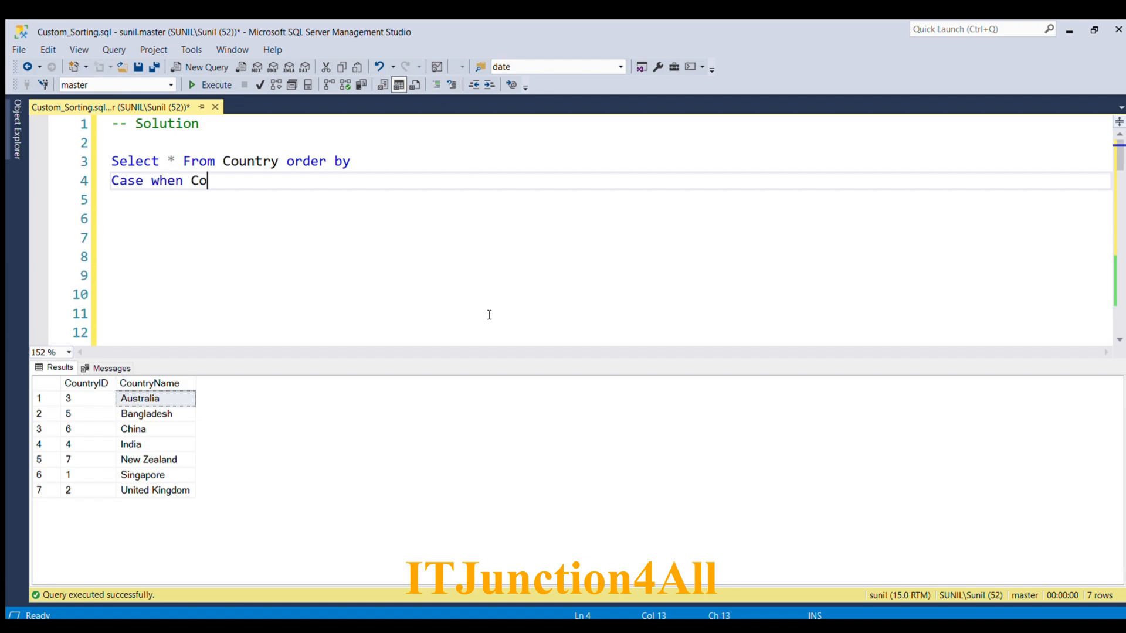
pyautogui.write('untry')
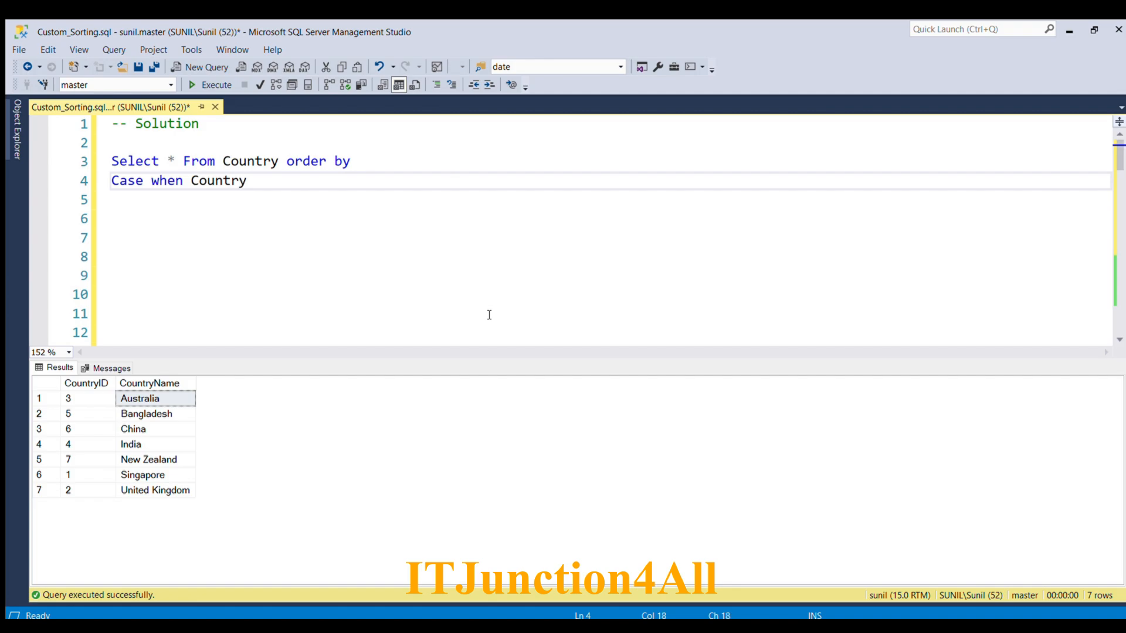
pyautogui.write('Name')
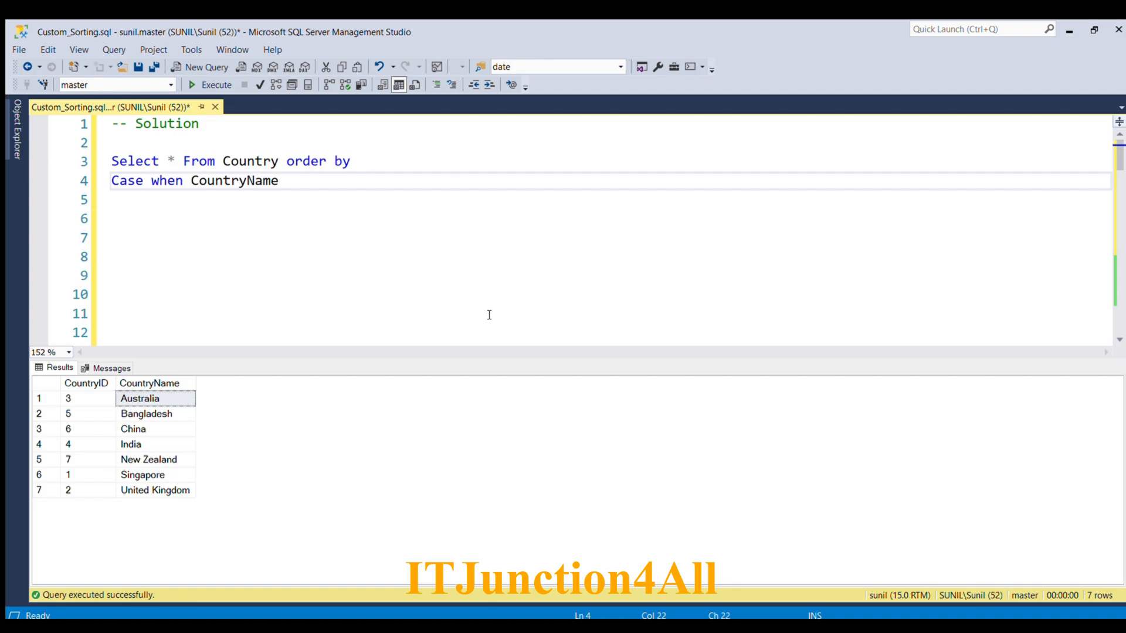
pyautogui.write("='")
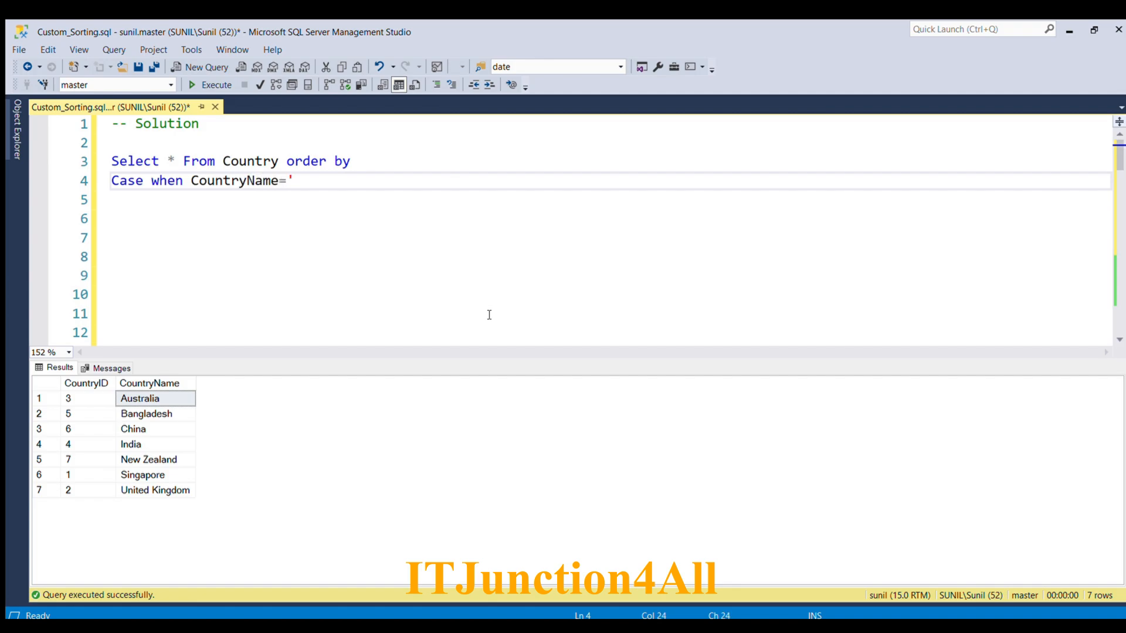
pyautogui.write('India')
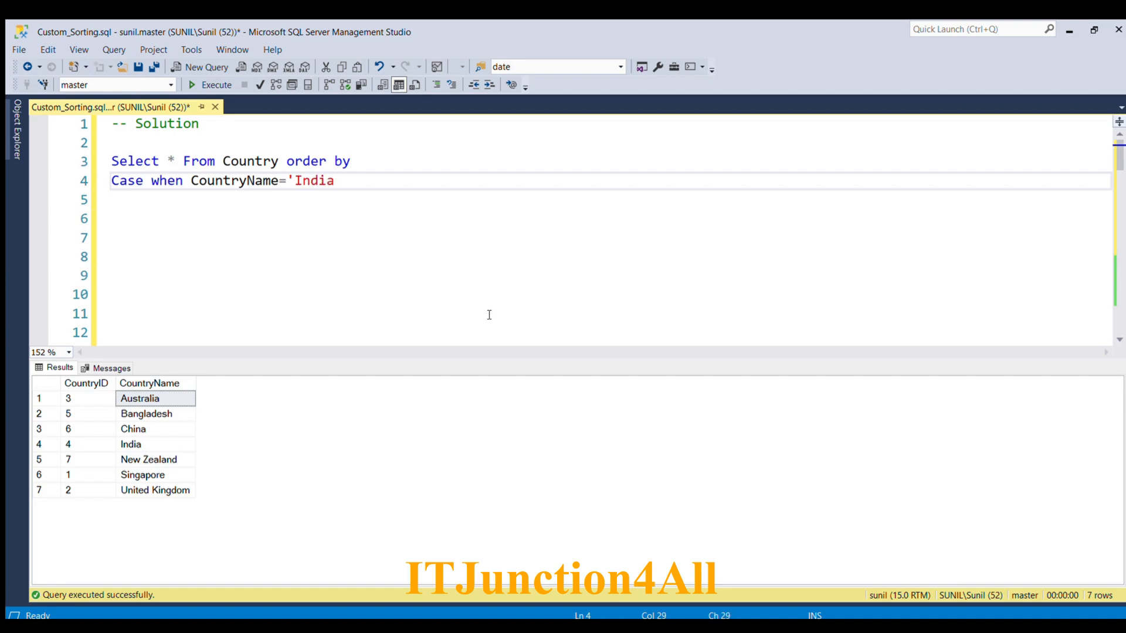
pyautogui.write("' Then")
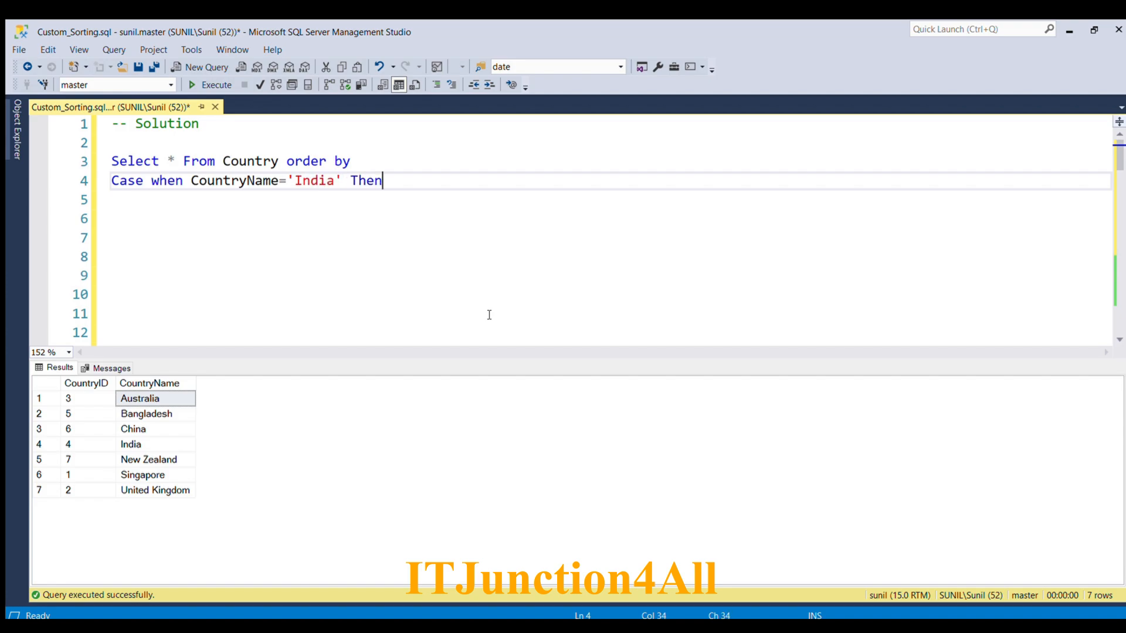
pyautogui.write('" "')
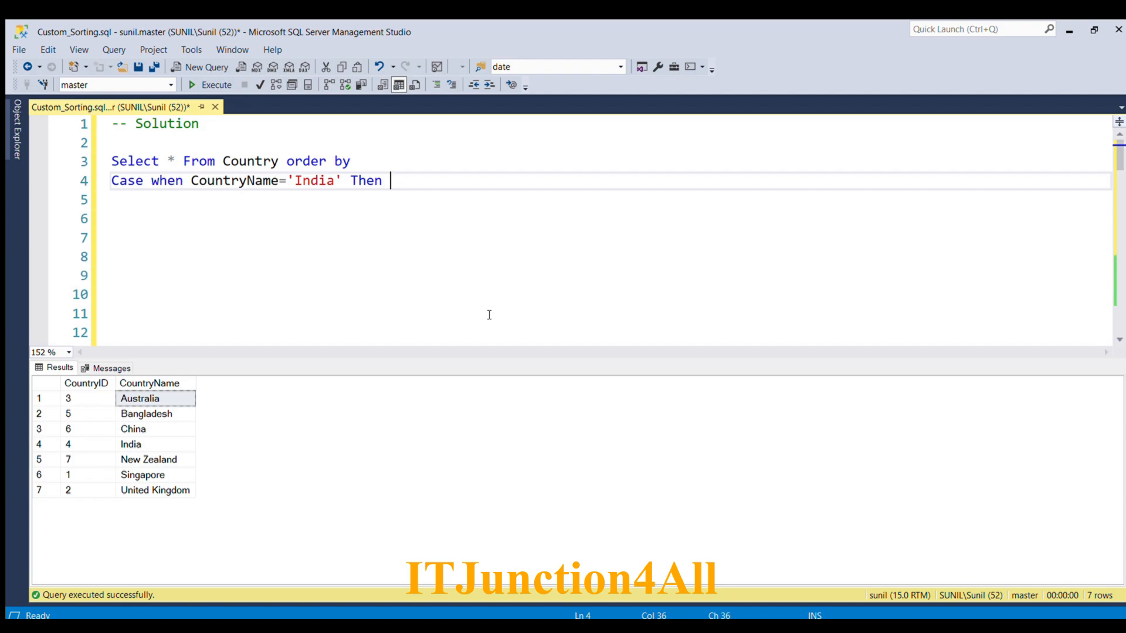
pyautogui.write('0 Else 1')
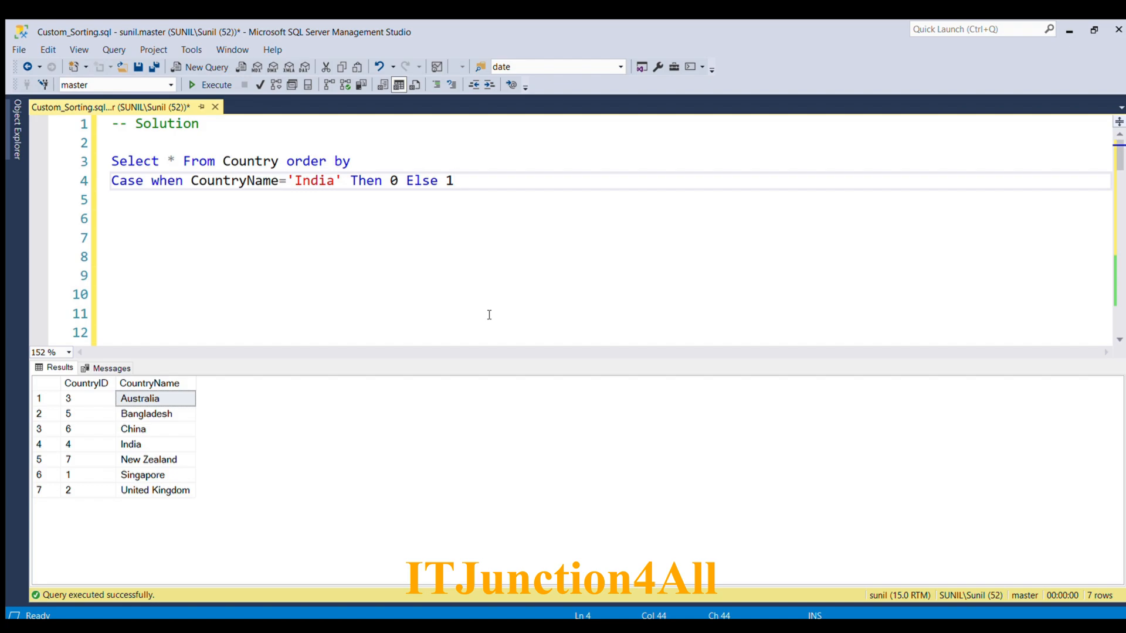
pyautogui.write('End')
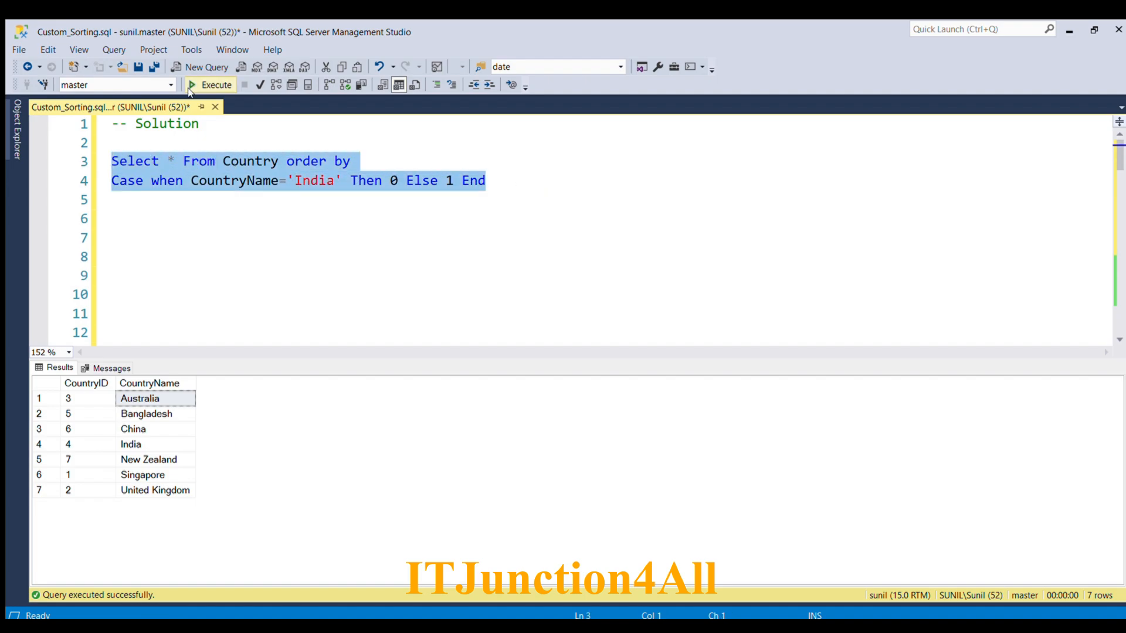
# Step: Run the CASE-ordered query and confirm India first, Bangladesh and the rest unsorted after it
pyautogui.click(195, 84)
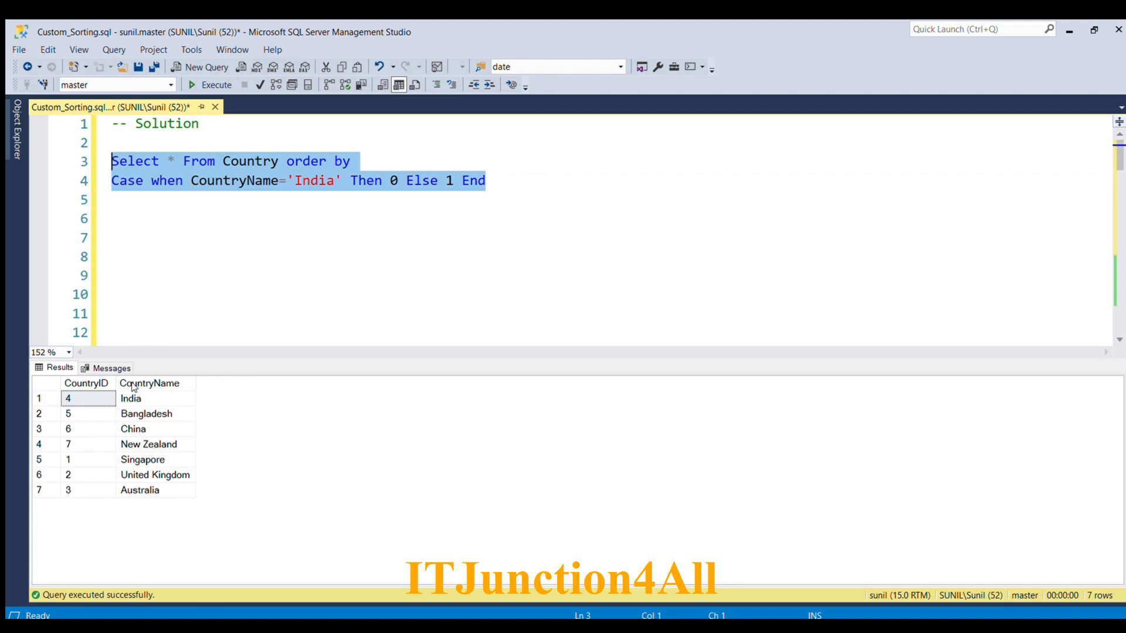
pyautogui.click(136, 399)
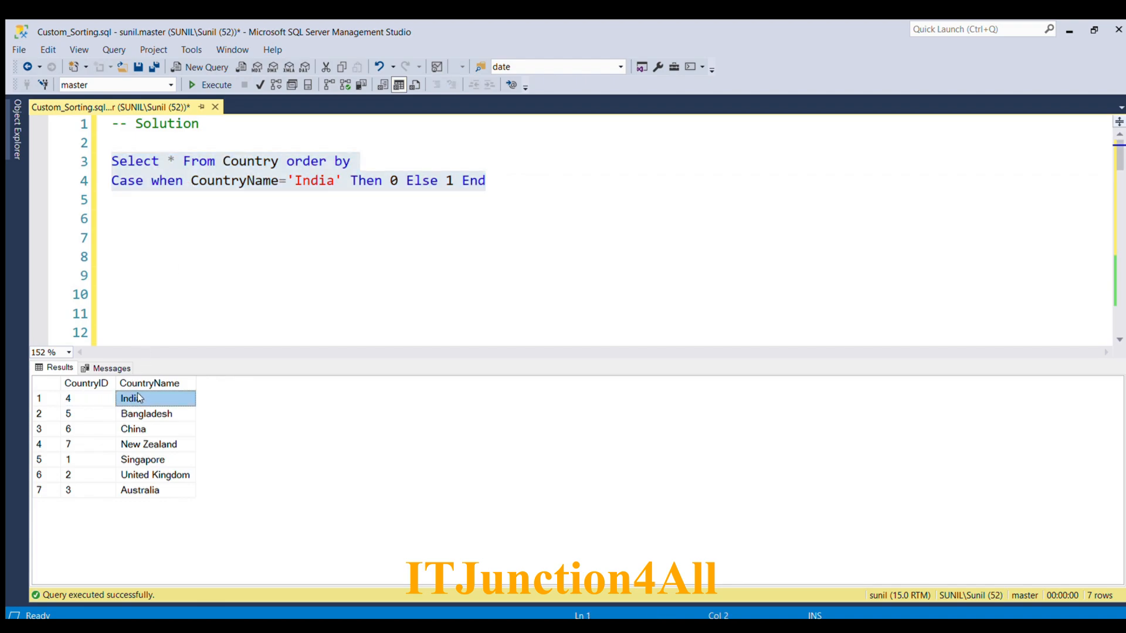
pyautogui.click(131, 430)
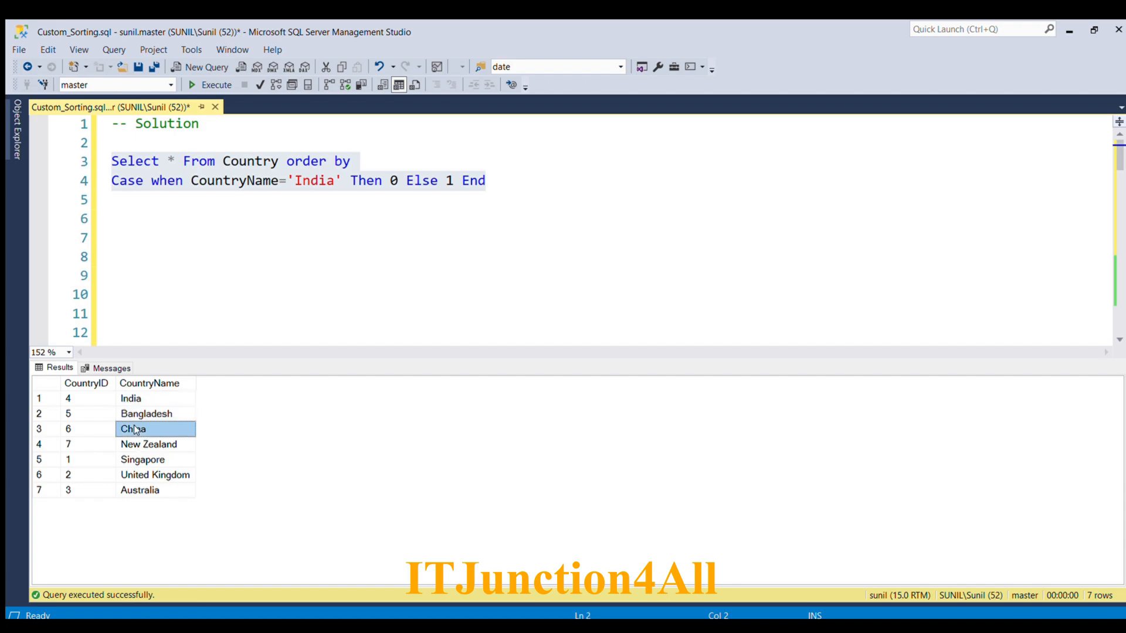
pyautogui.click(155, 475)
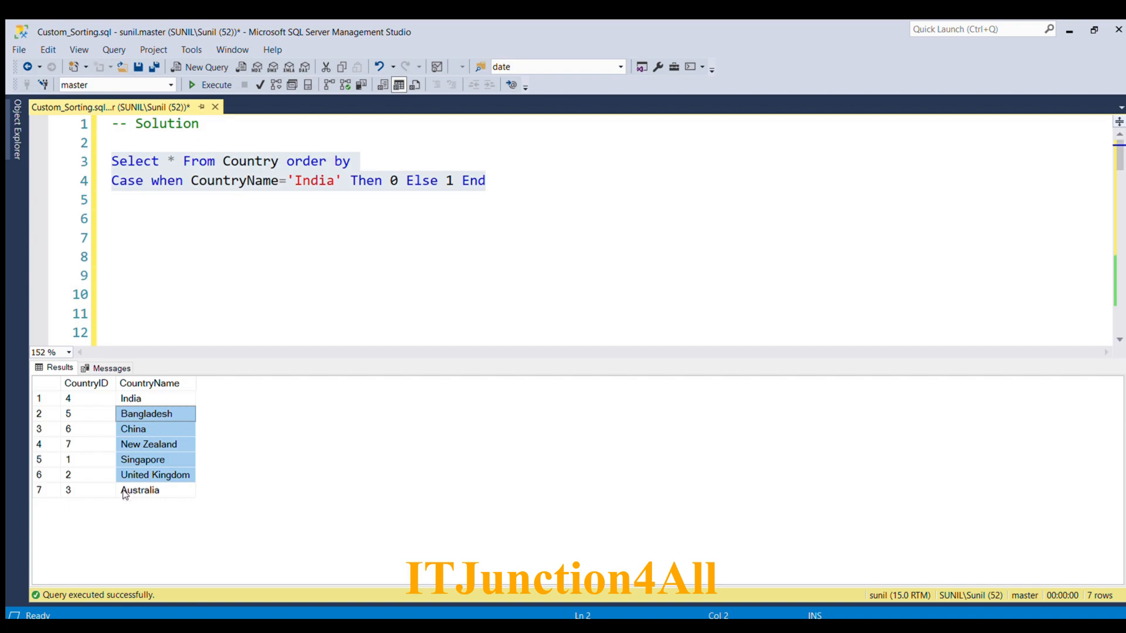
pyautogui.click(139, 490)
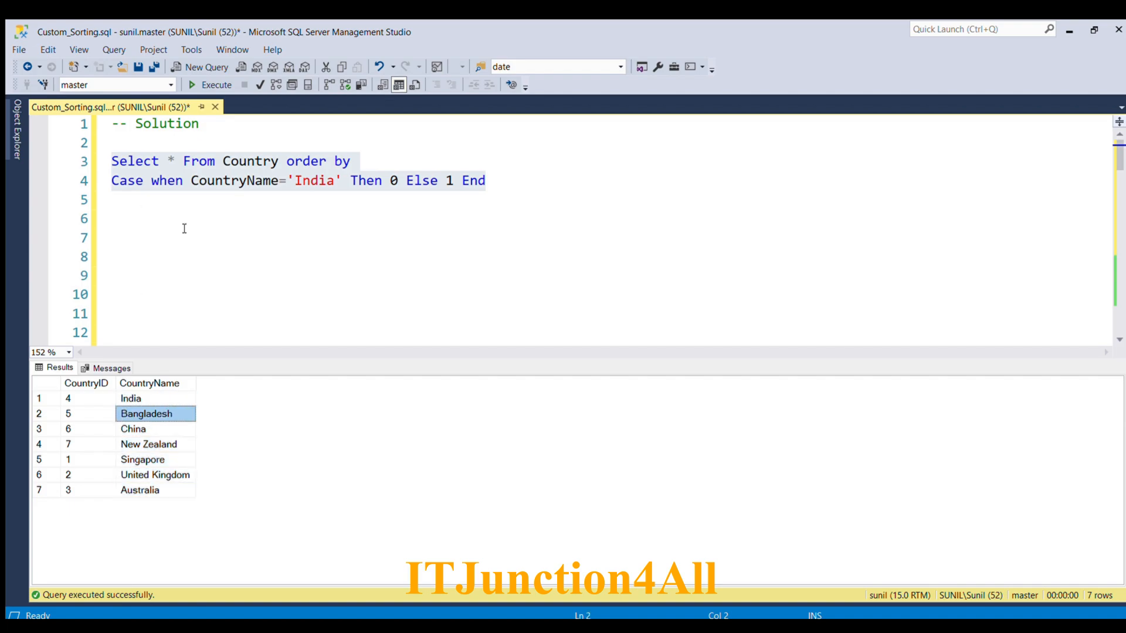
pyautogui.click(497, 181)
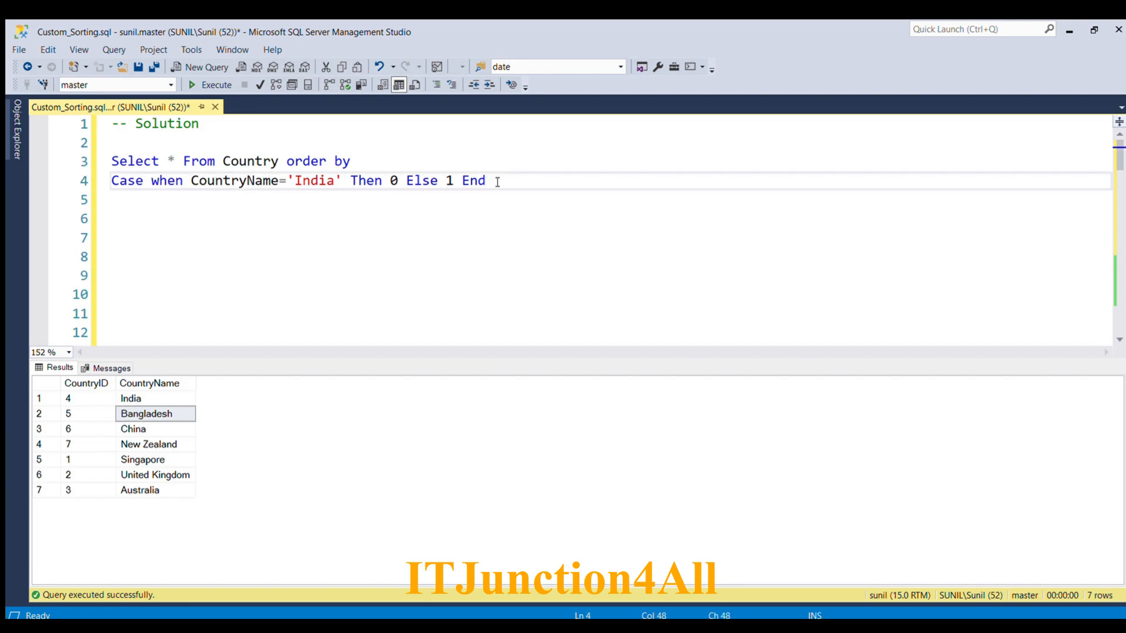
pyautogui.write(',')
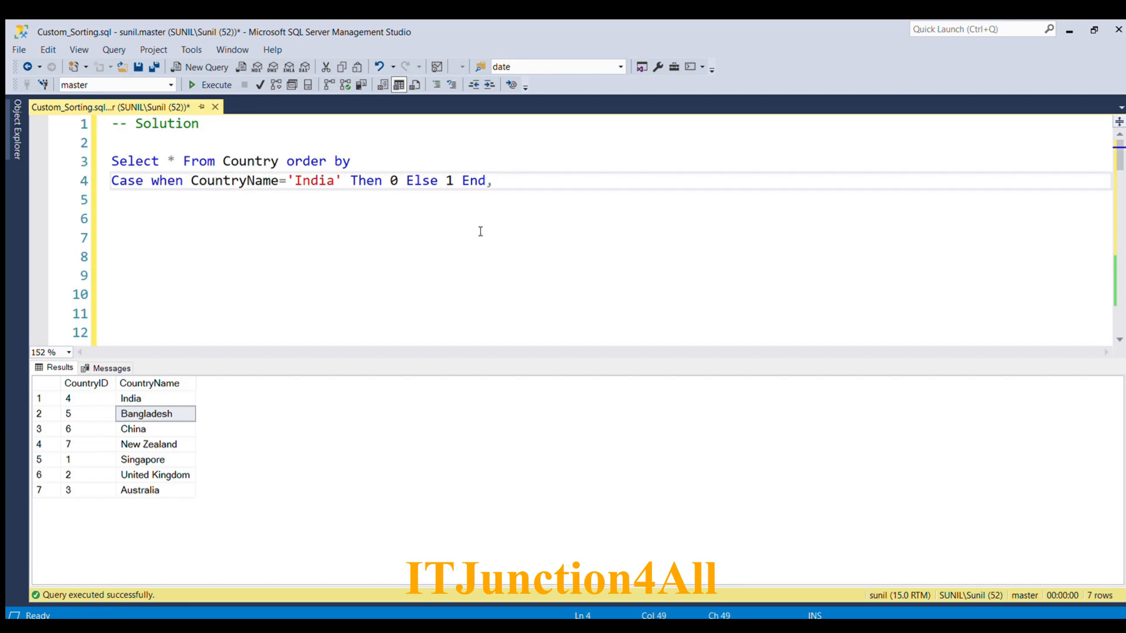
pyautogui.doubleClick(234, 180)
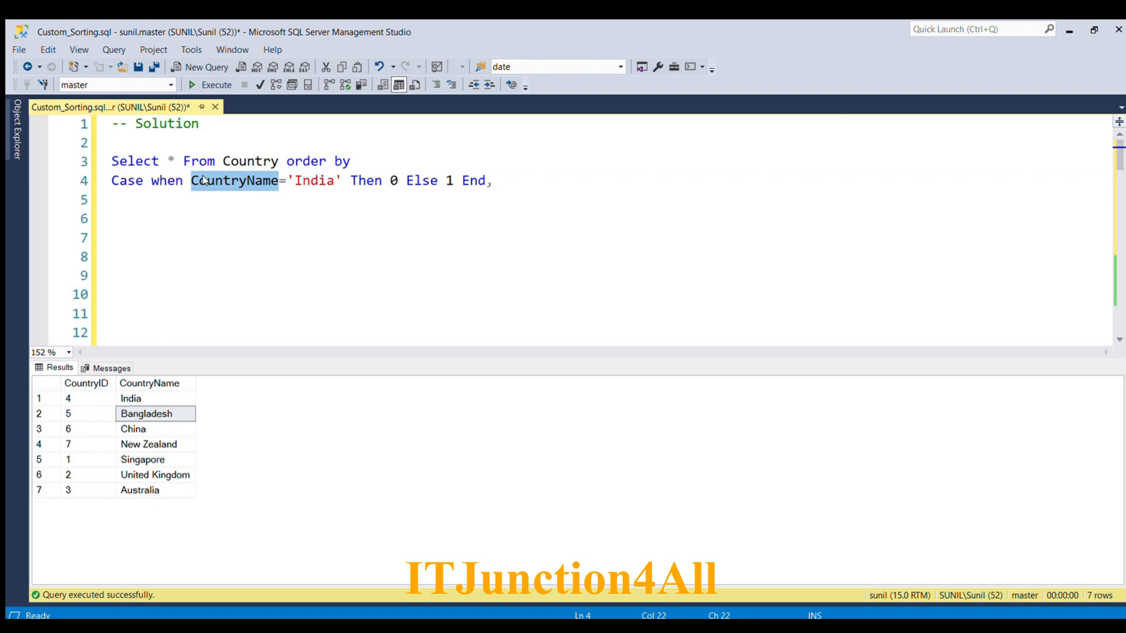
pyautogui.write('CountryName')
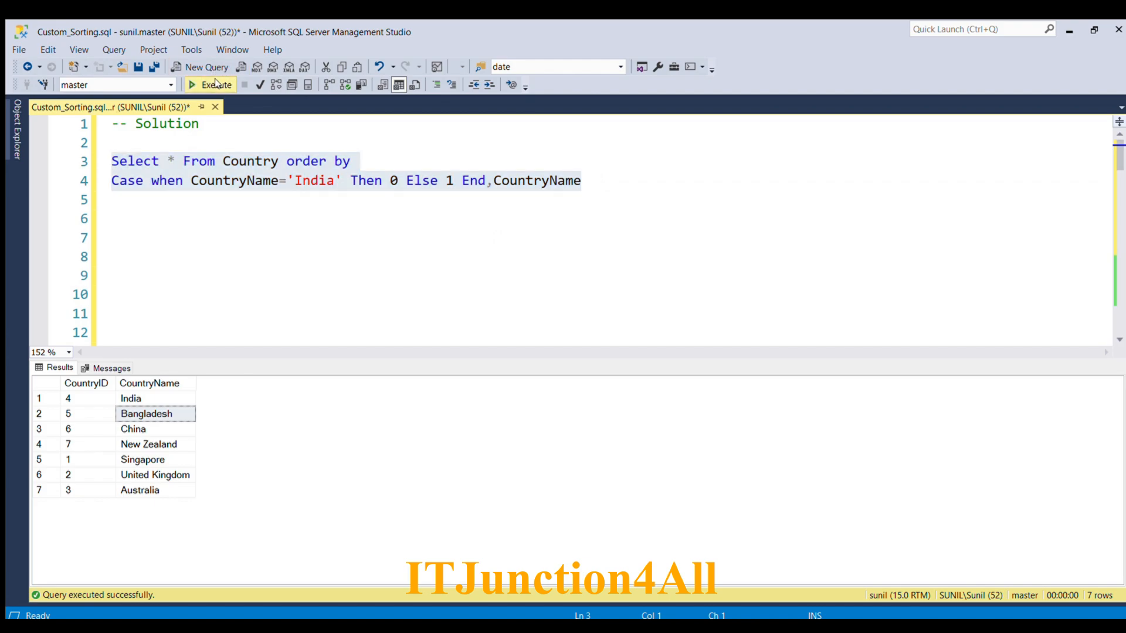
pyautogui.click(208, 84)
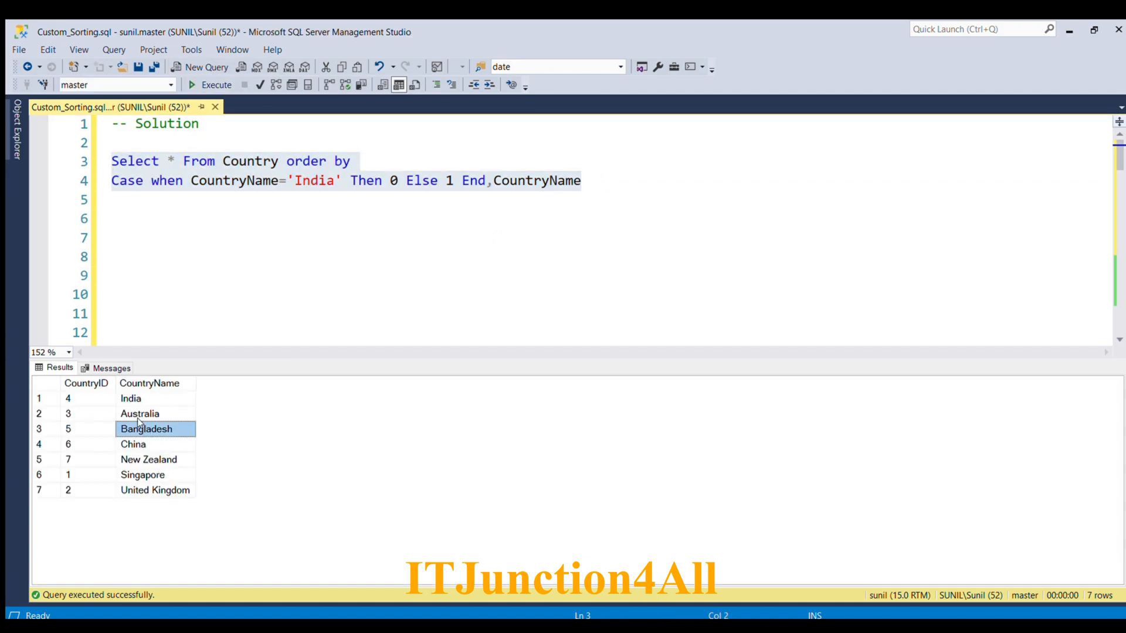
pyautogui.click(130, 399)
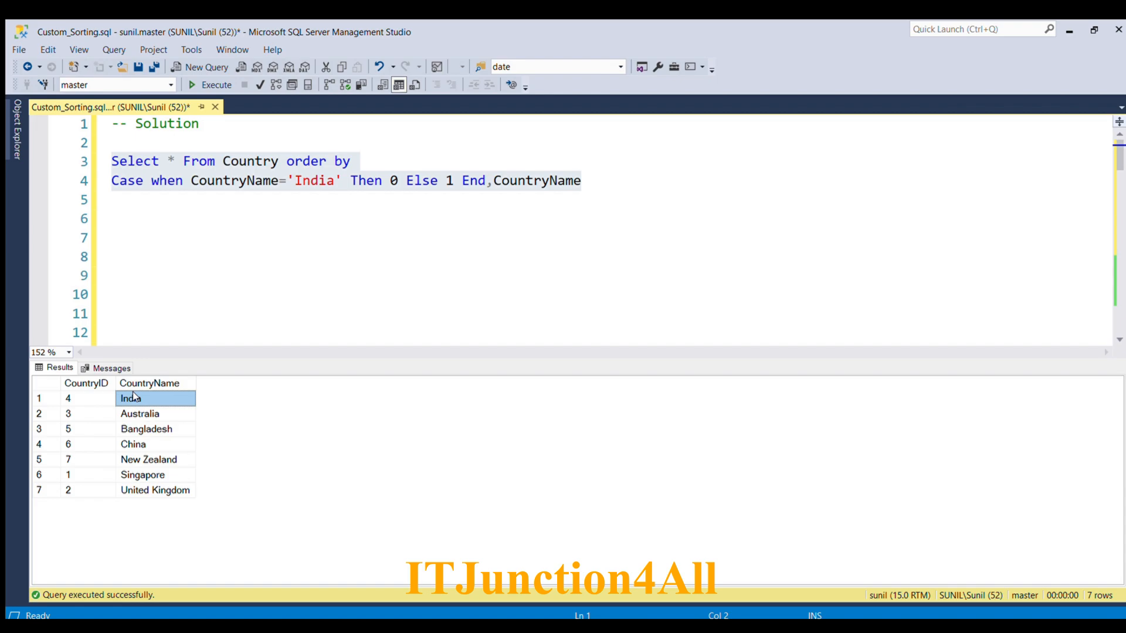
pyautogui.click(140, 414)
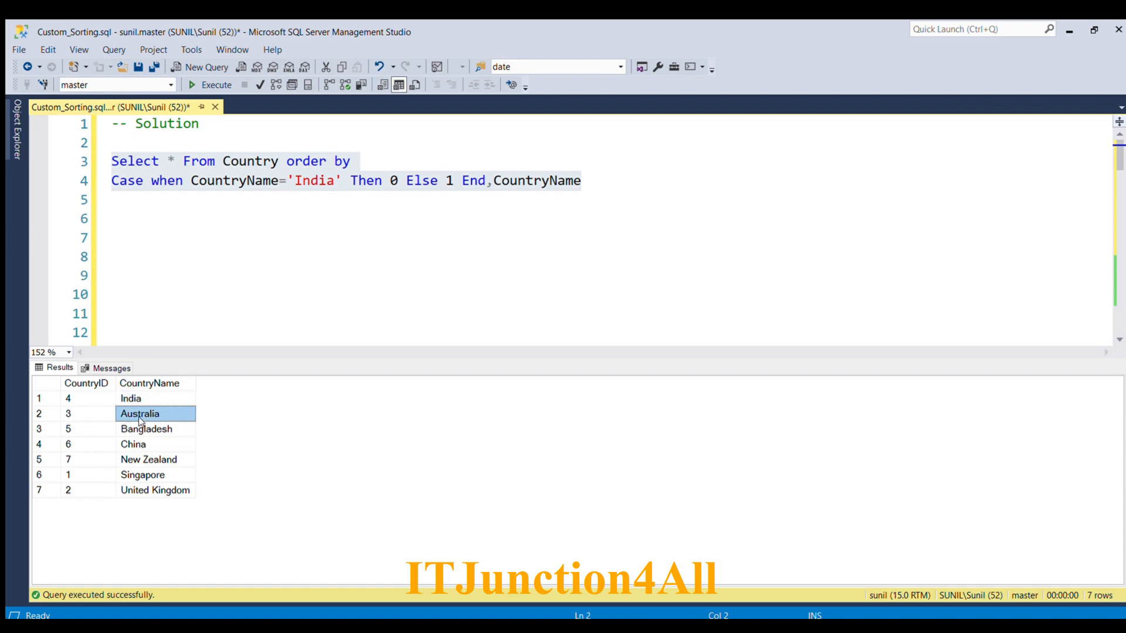
pyautogui.moveTo(134, 420)
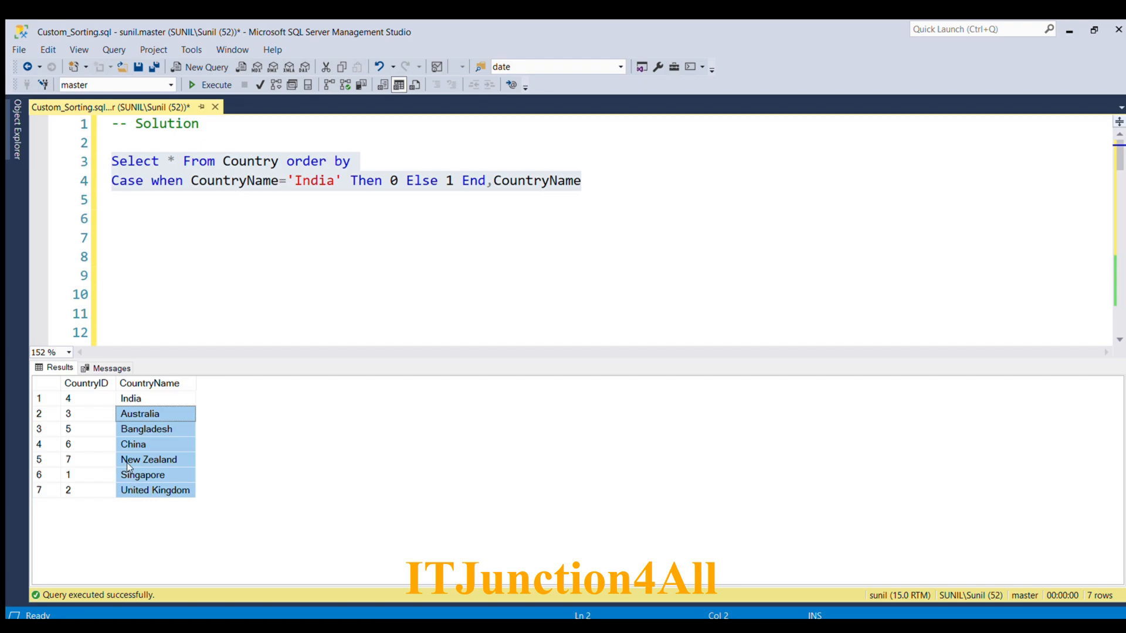
pyautogui.moveTo(252, 266)
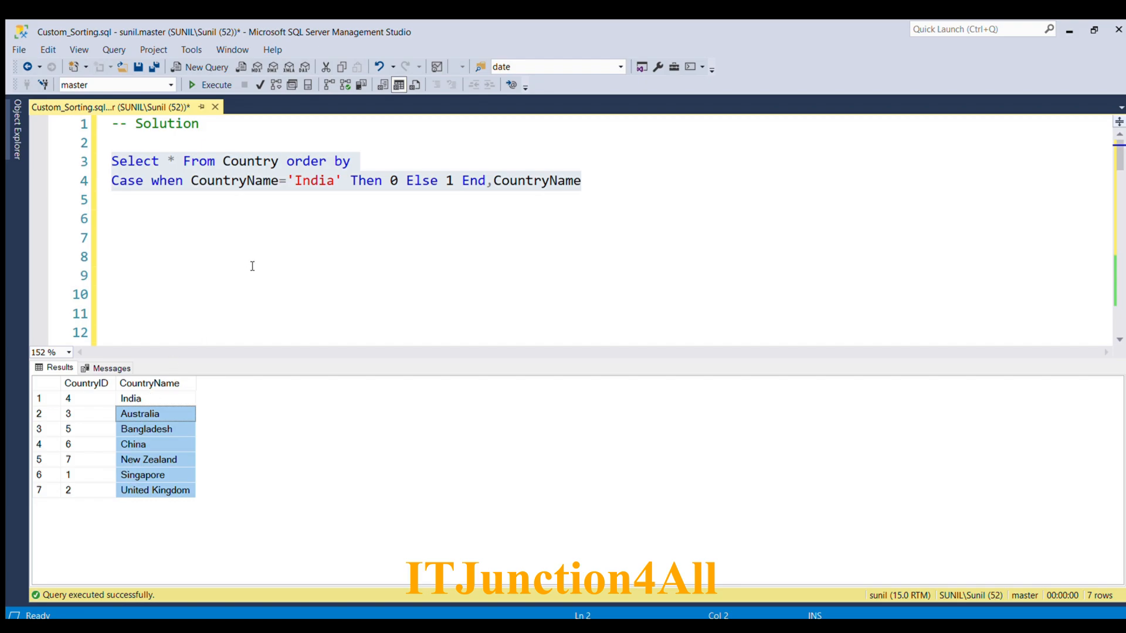
pyautogui.click(130, 398)
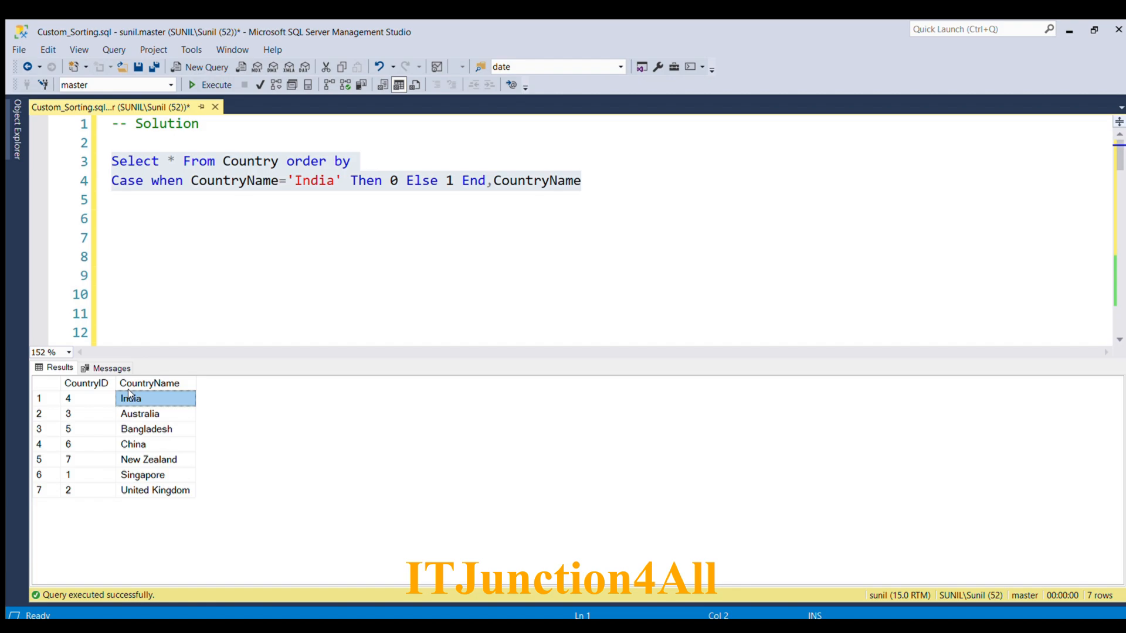
pyautogui.click(146, 460)
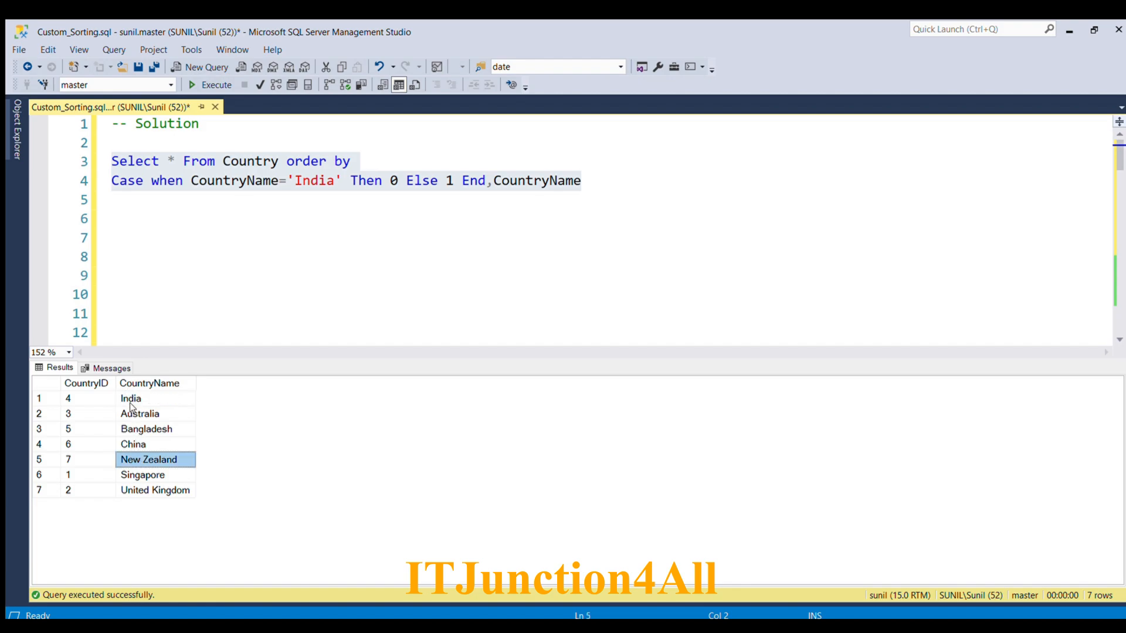
pyautogui.moveTo(134, 474)
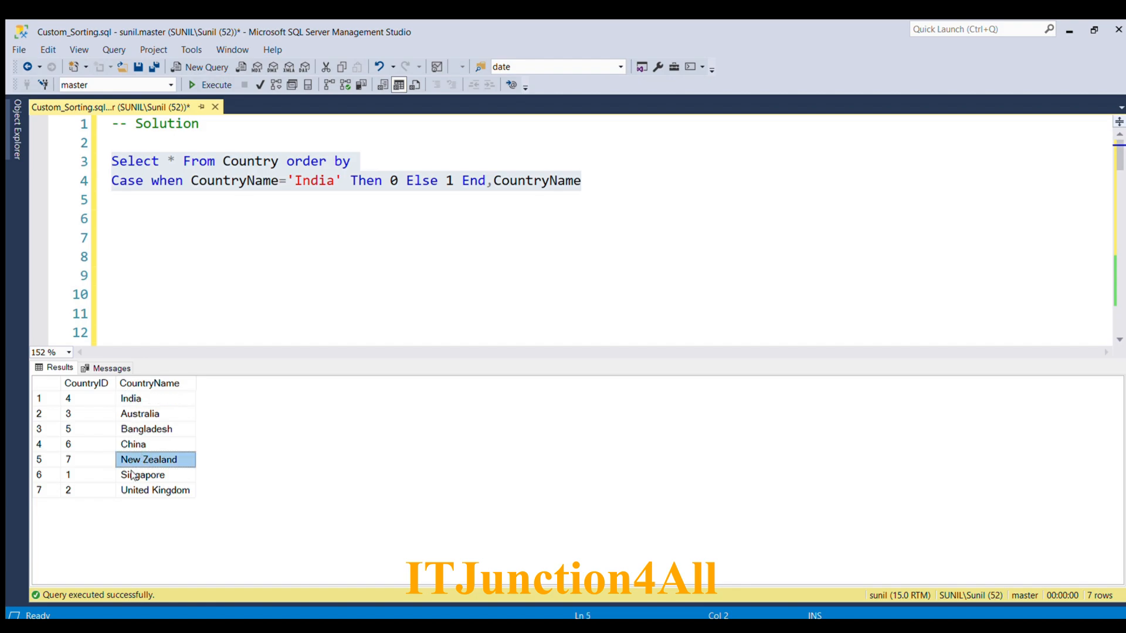
pyautogui.moveTo(167, 331)
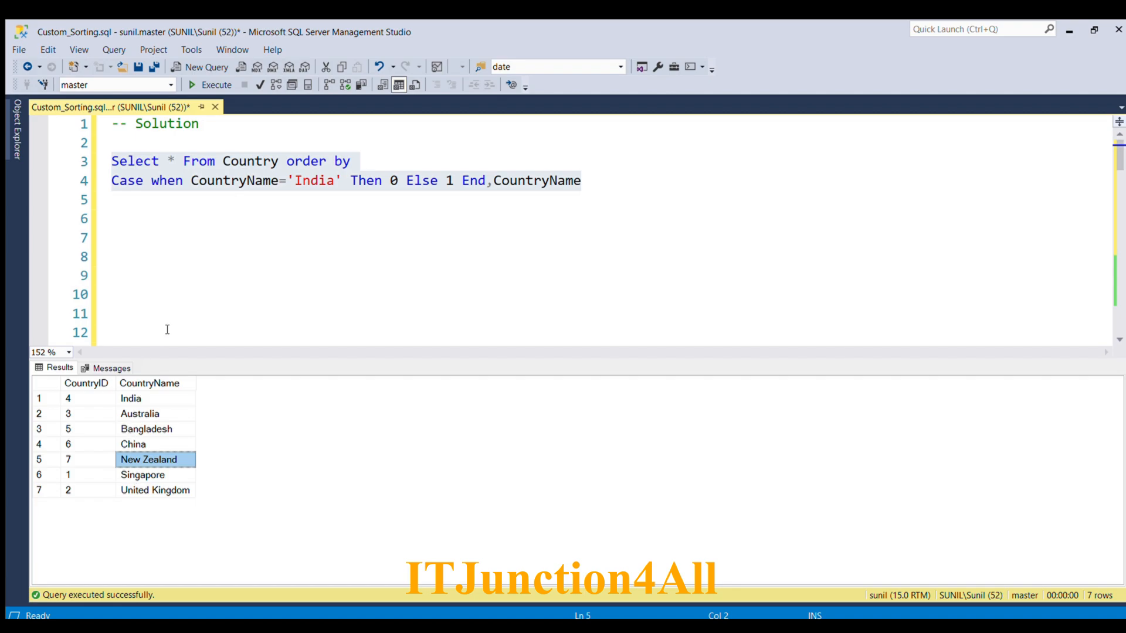
# Step: Move ,CountryName to its own line and duplicate the India WHEN condition
pyautogui.click(488, 180)
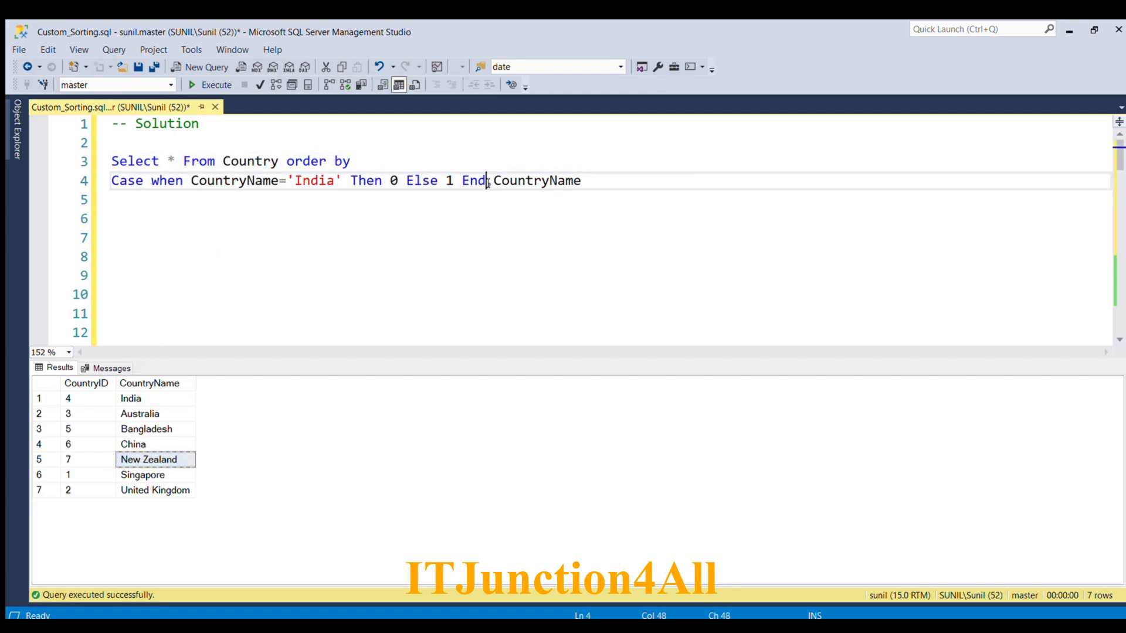
pyautogui.press('Enter')
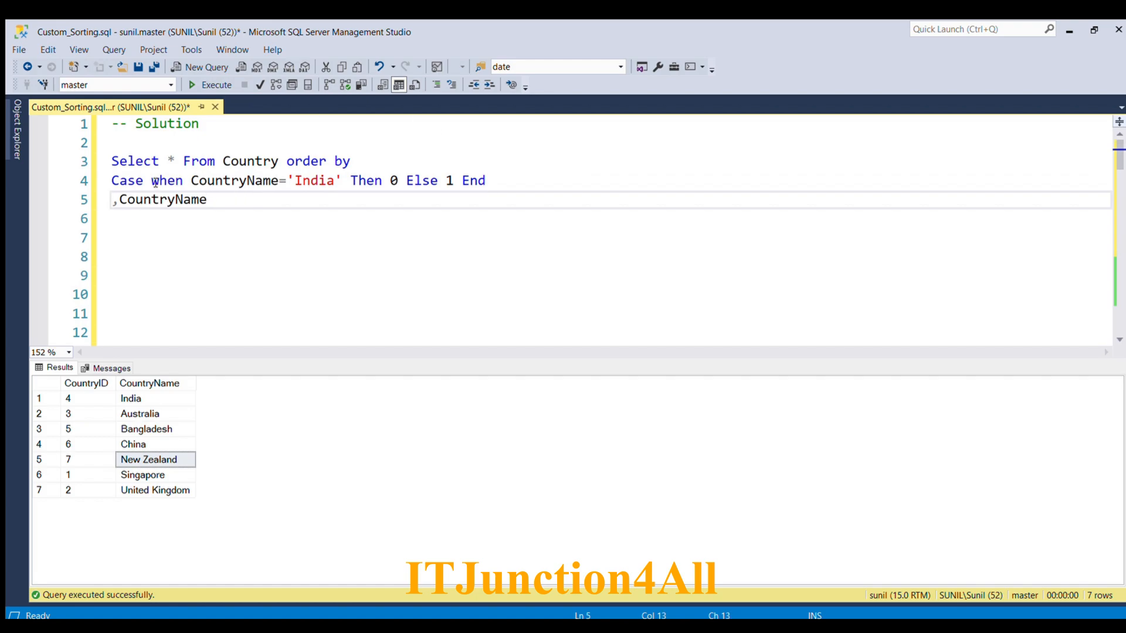
pyautogui.moveTo(152, 180); pyautogui.dragTo(334, 181)
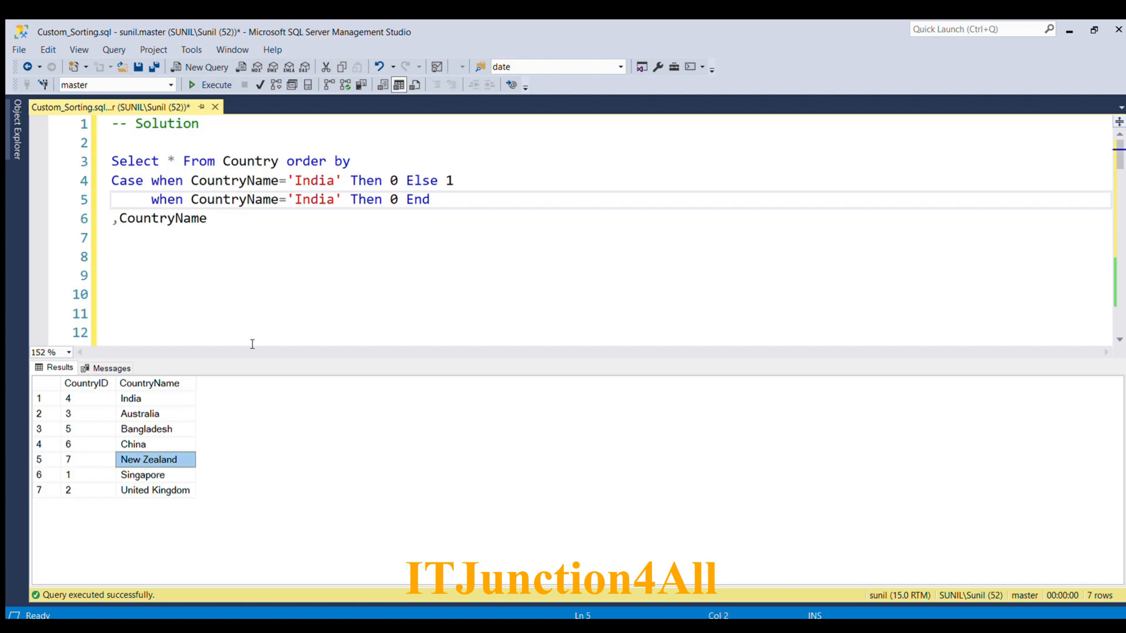
# Step: Change the copied condition to 'New Zealand' THEN 1 and set ELSE 2
pyautogui.doubleClick(314, 199)
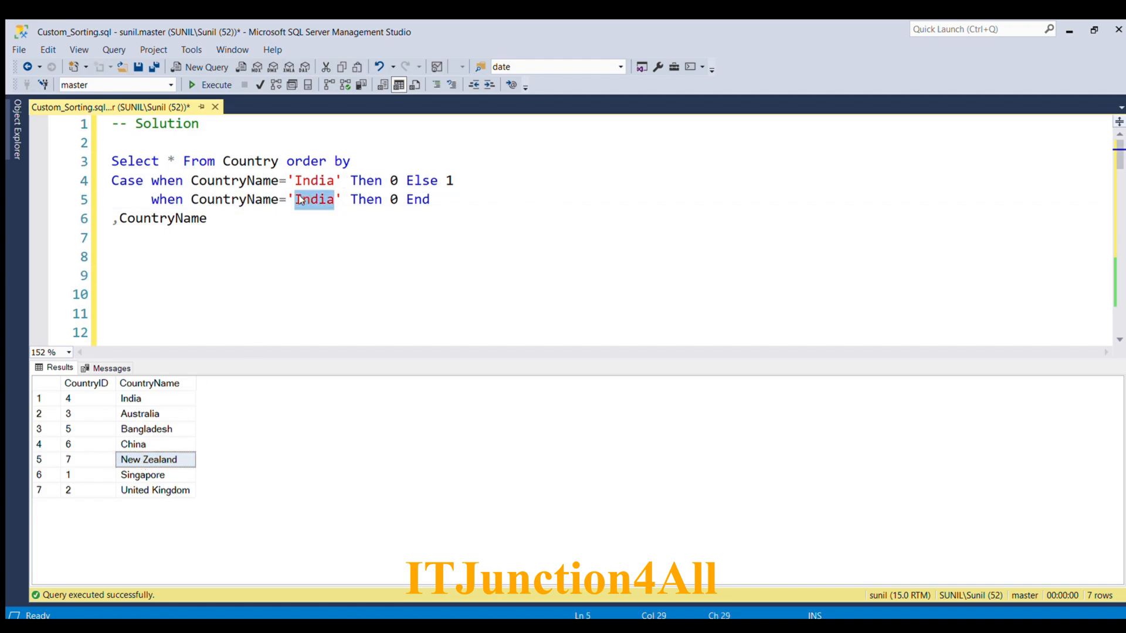
pyautogui.write('New Zealand')
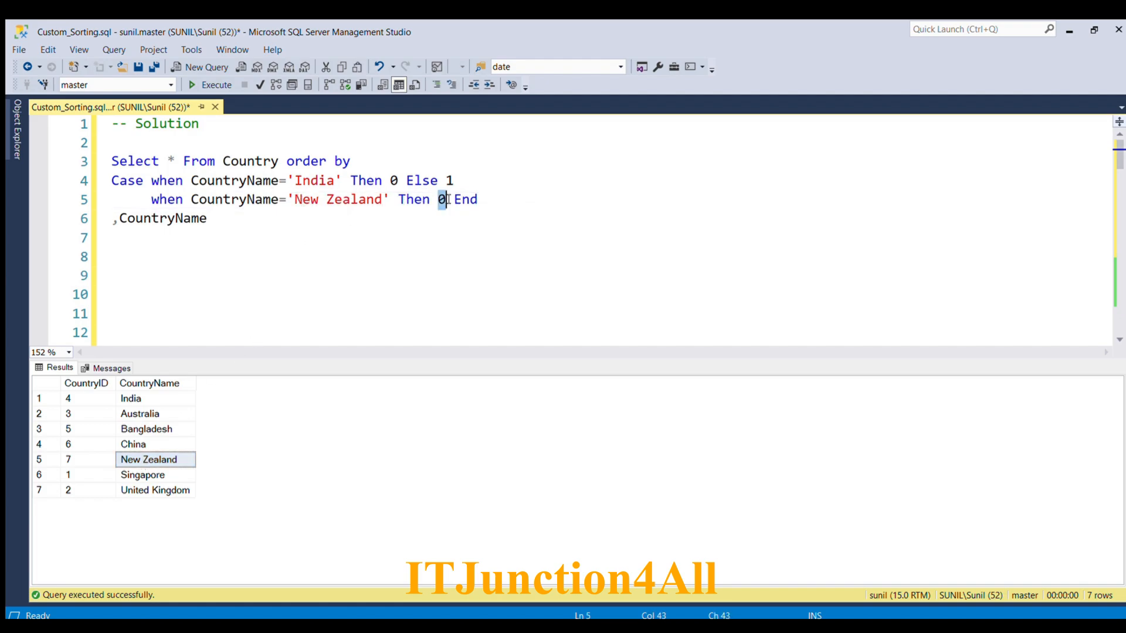
pyautogui.write('1 Else 1')
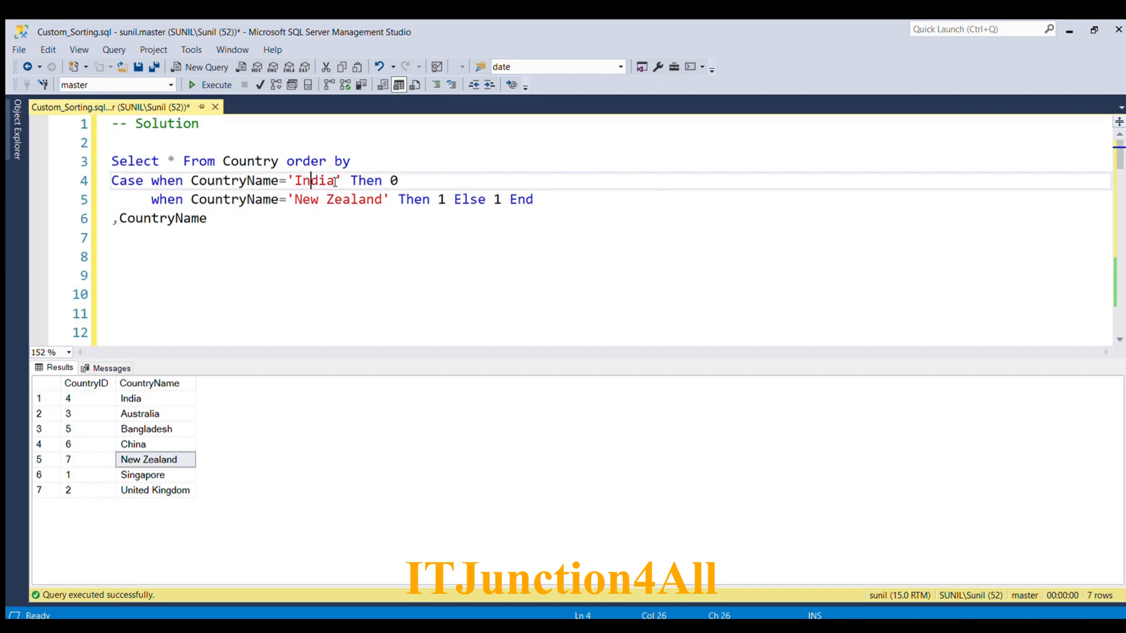
pyautogui.click(340, 200)
pyautogui.write('2')
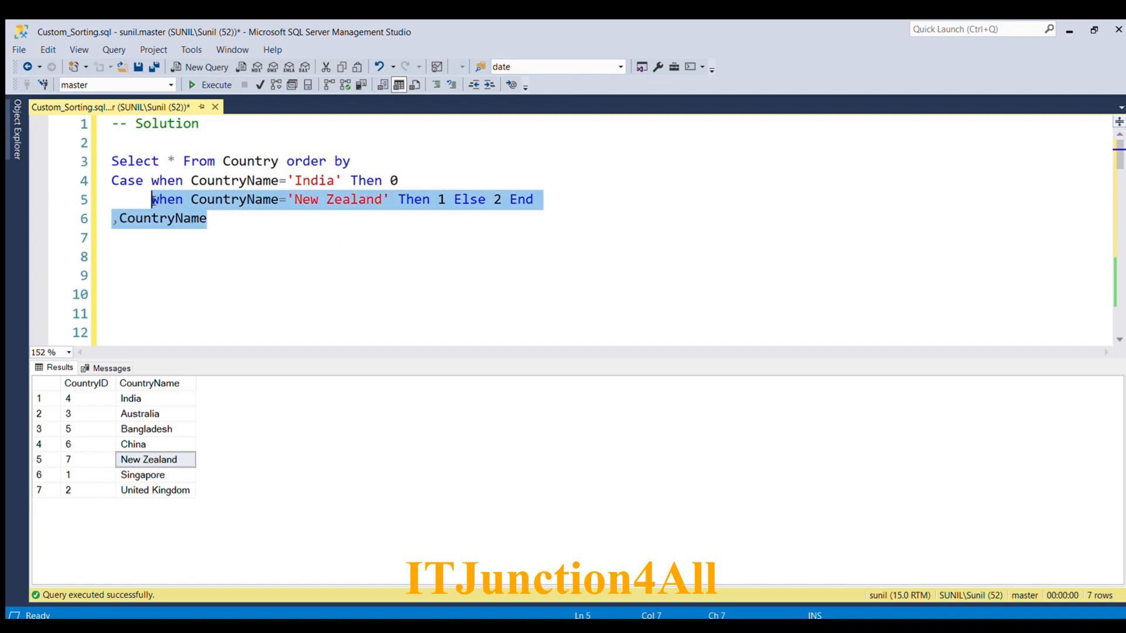
# Step: Rerun the query and verify India, New Zealand, then China through United Kingdom alphabetically
pyautogui.click(210, 85)
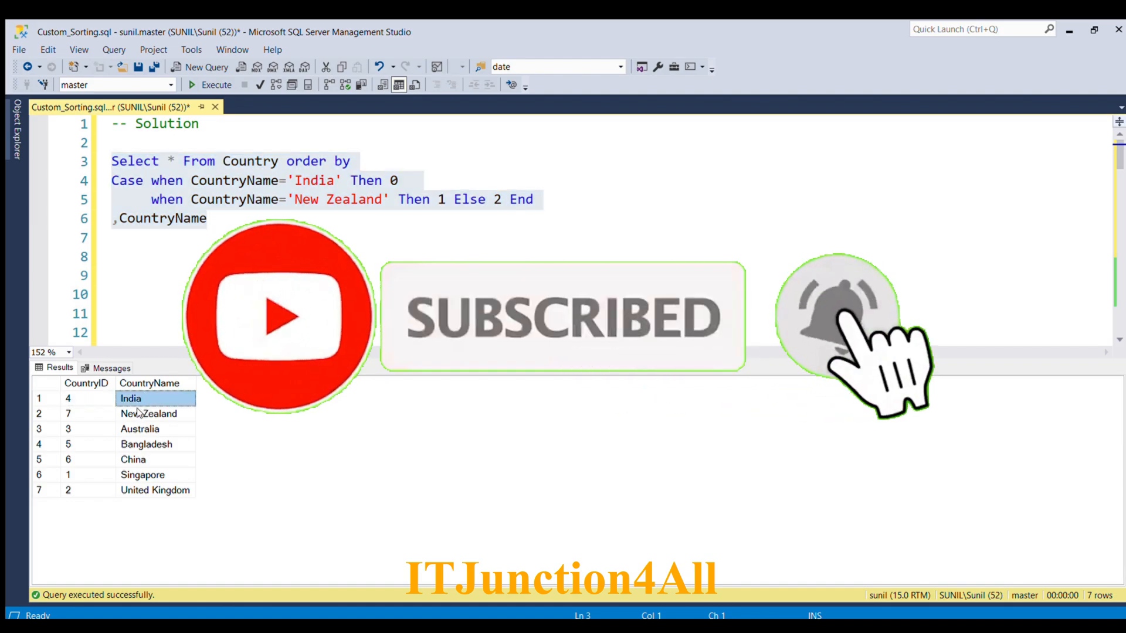
pyautogui.click(147, 413)
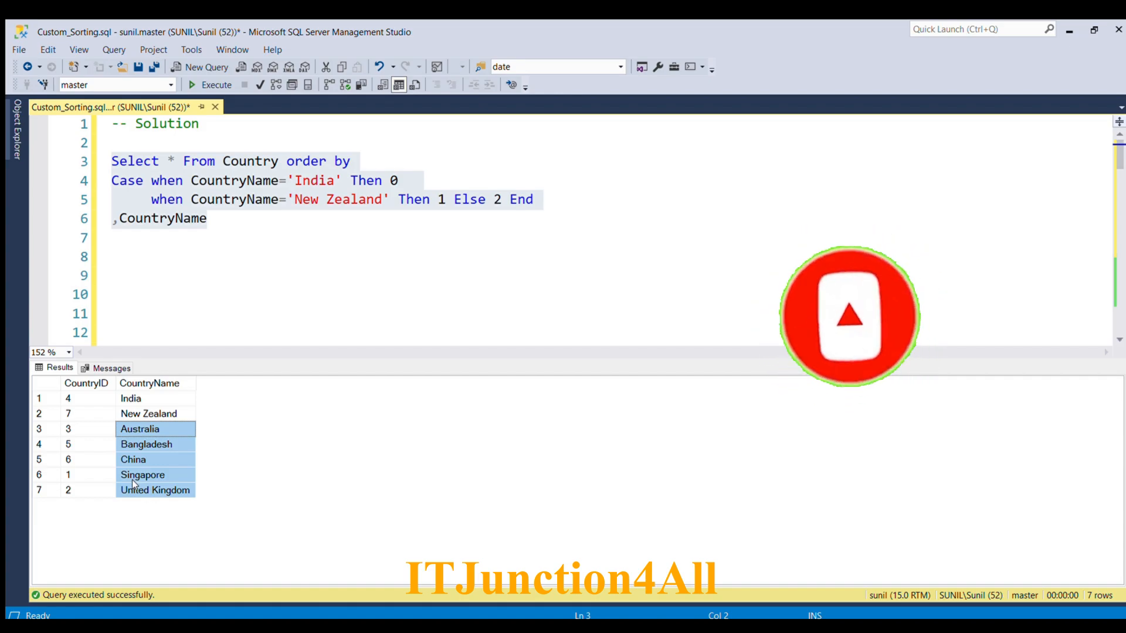
pyautogui.click(134, 460)
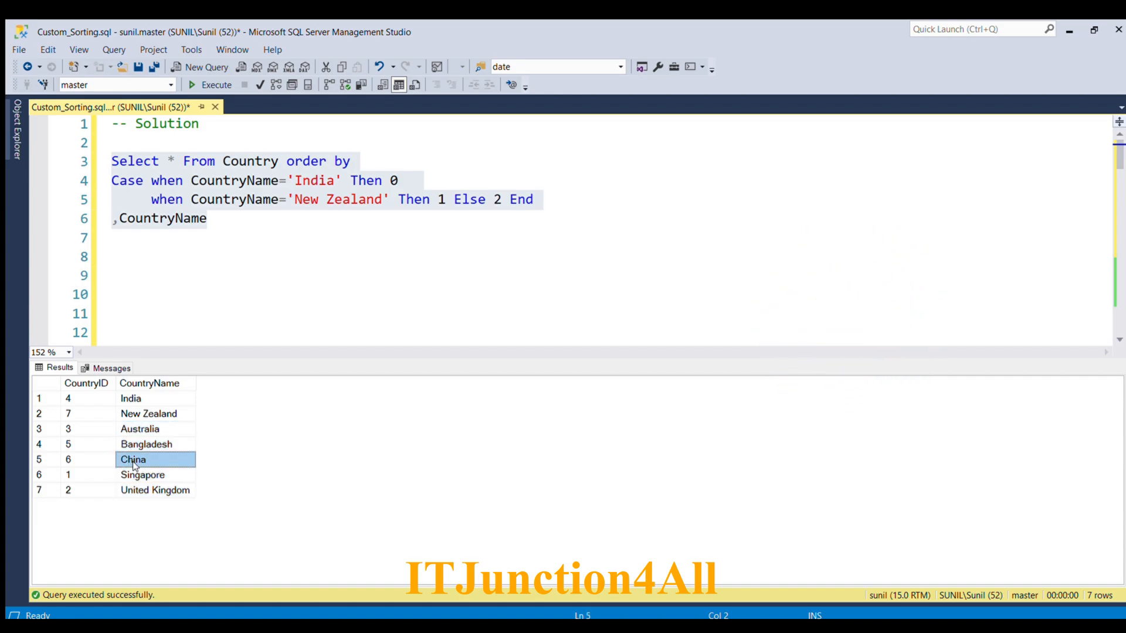
pyautogui.click(155, 490)
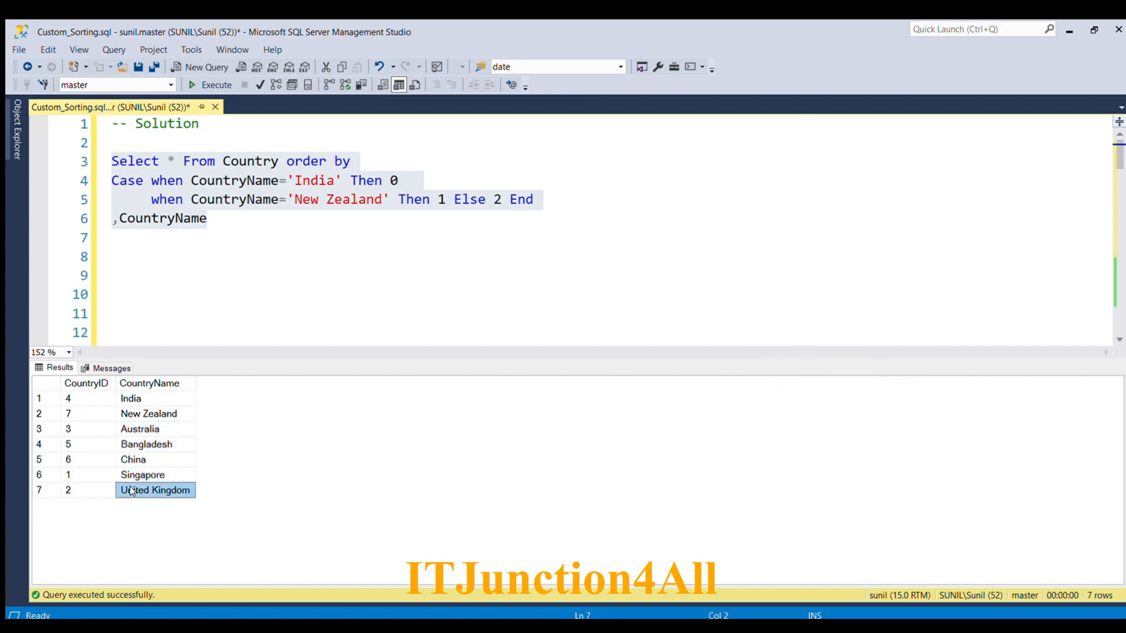
pyautogui.moveTo(133, 464)
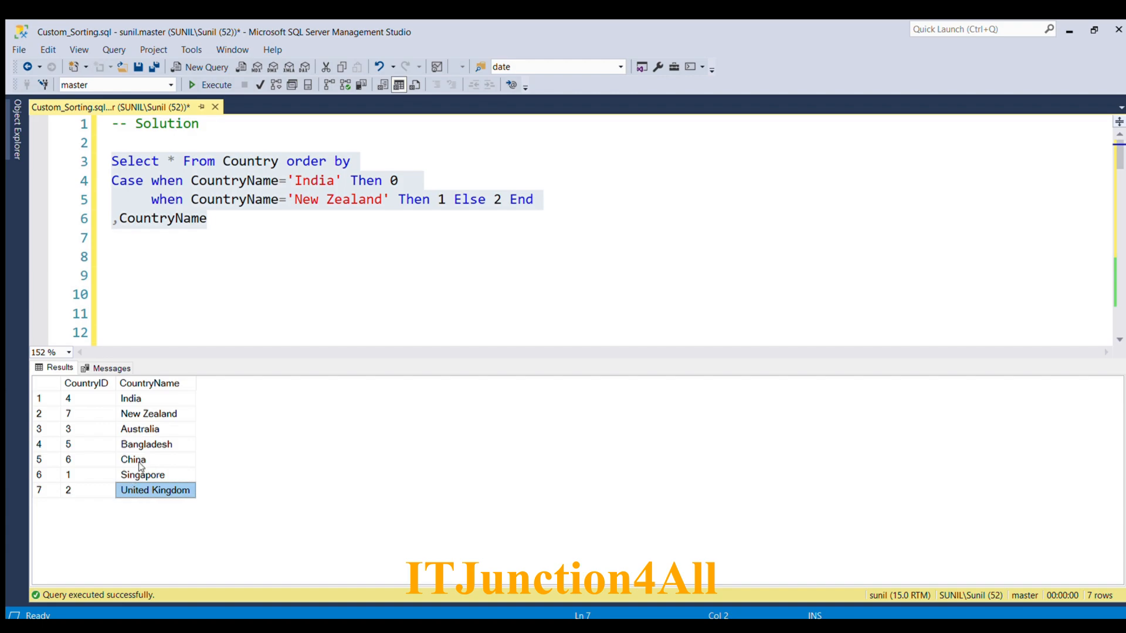
pyautogui.moveTo(134, 428)
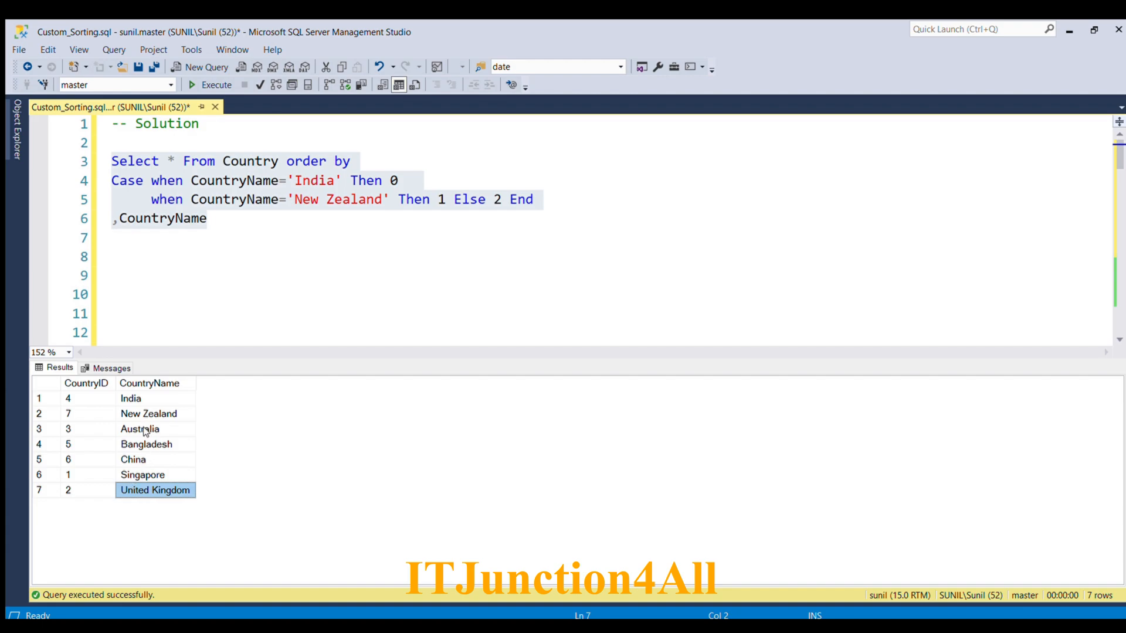